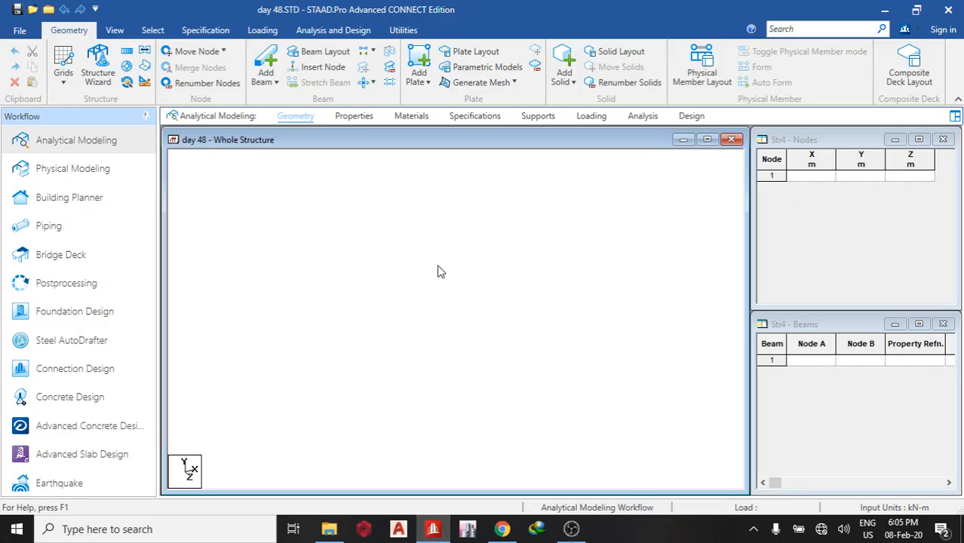
mouse_move(330, 268)
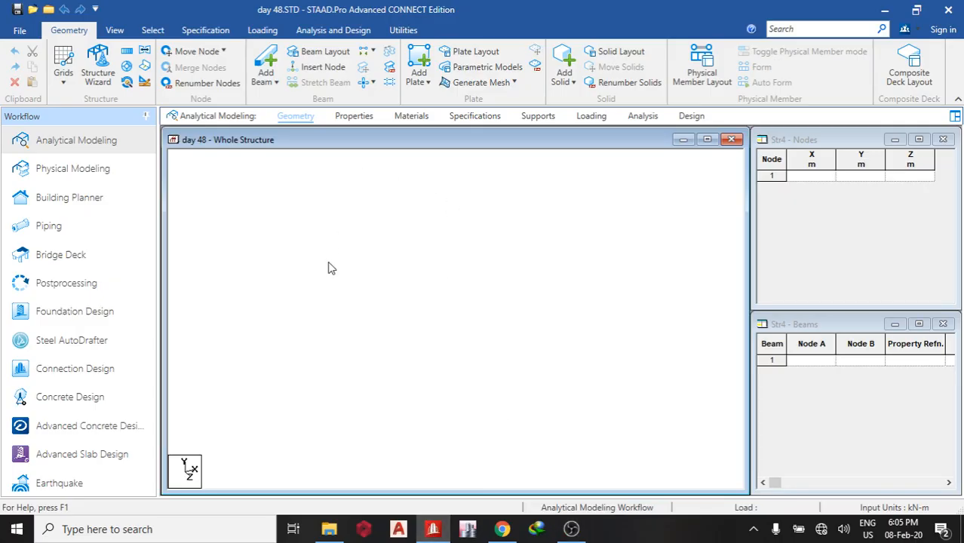
mouse_move(306, 142)
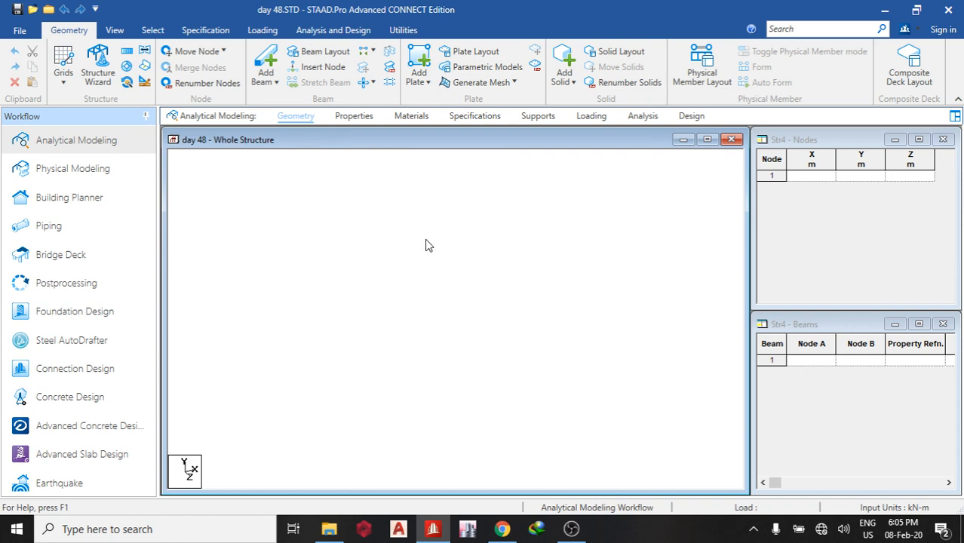
- Enter node 1 at 0,0,0 and node 2 at 10,0,0 in the Nodes table
click(811, 176)
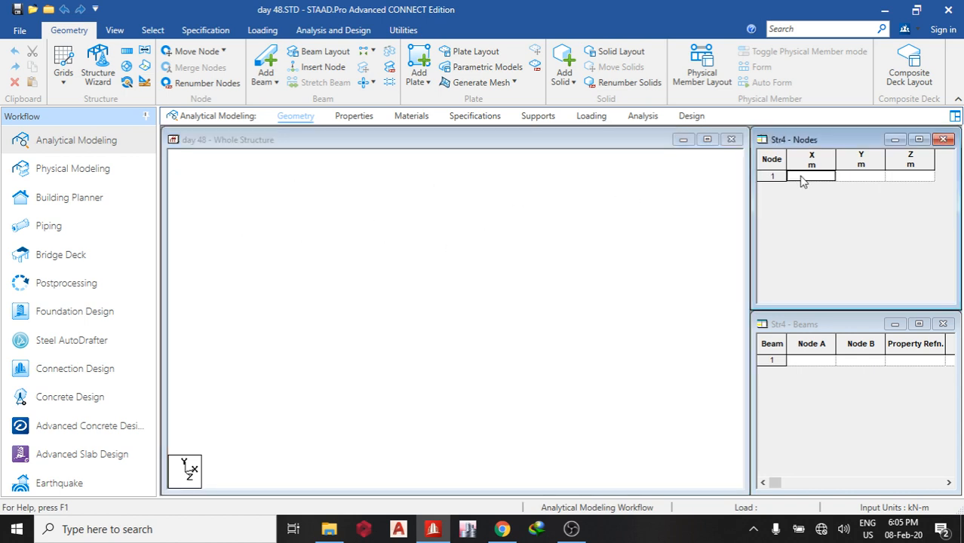
text(0.000)
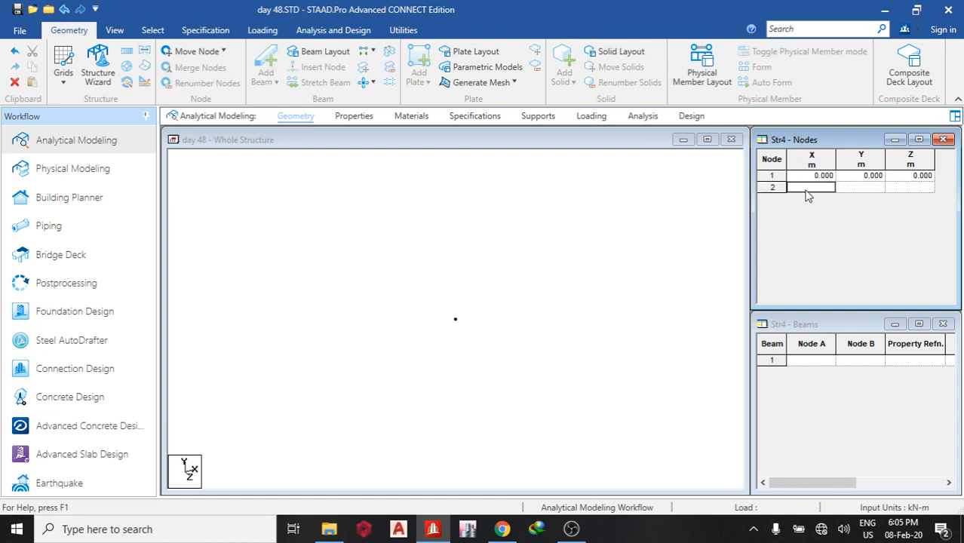
text(10.000)
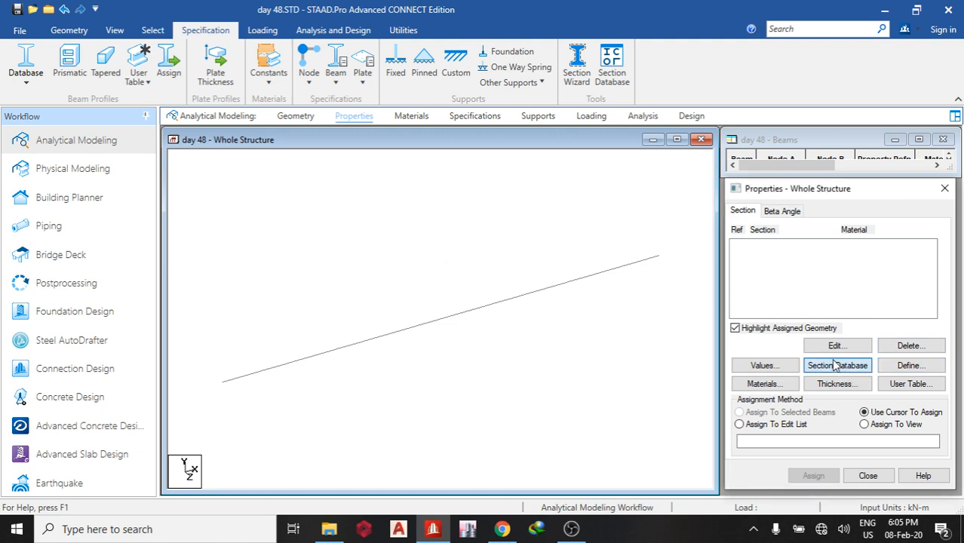
- Assign the UB356X127X33 database section to the beam as property R1
click(837, 365)
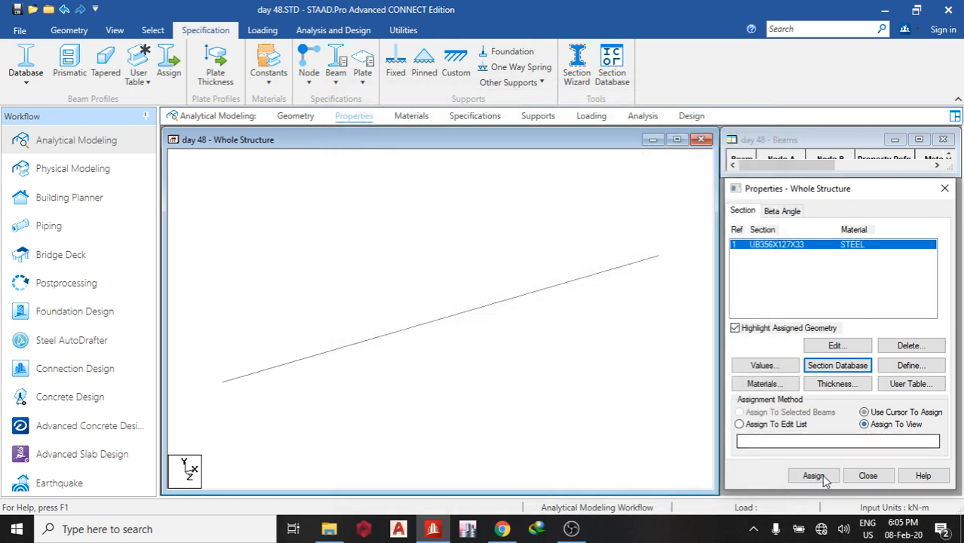
click(812, 476)
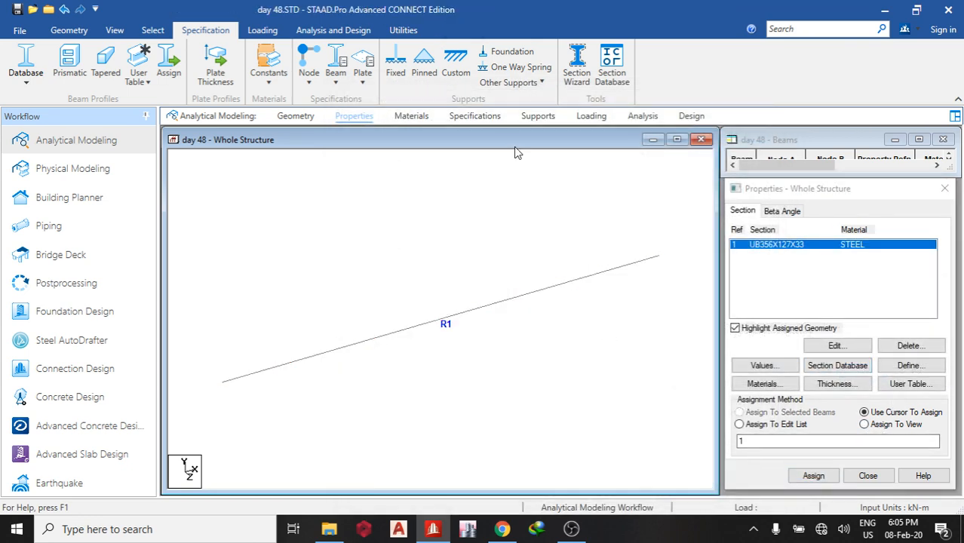
- Create a pinned support and assign it to nodes 1 and 2
click(537, 116)
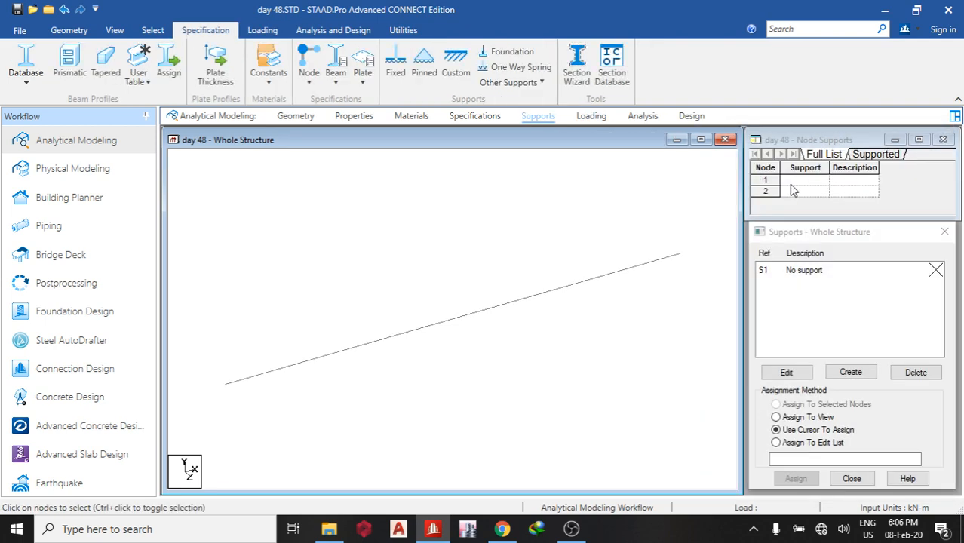
click(850, 372)
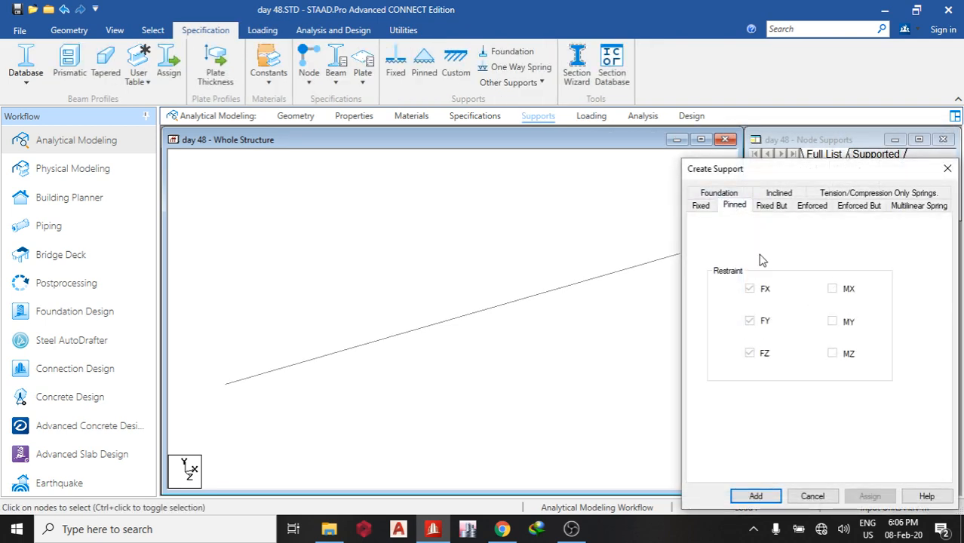
click(756, 496)
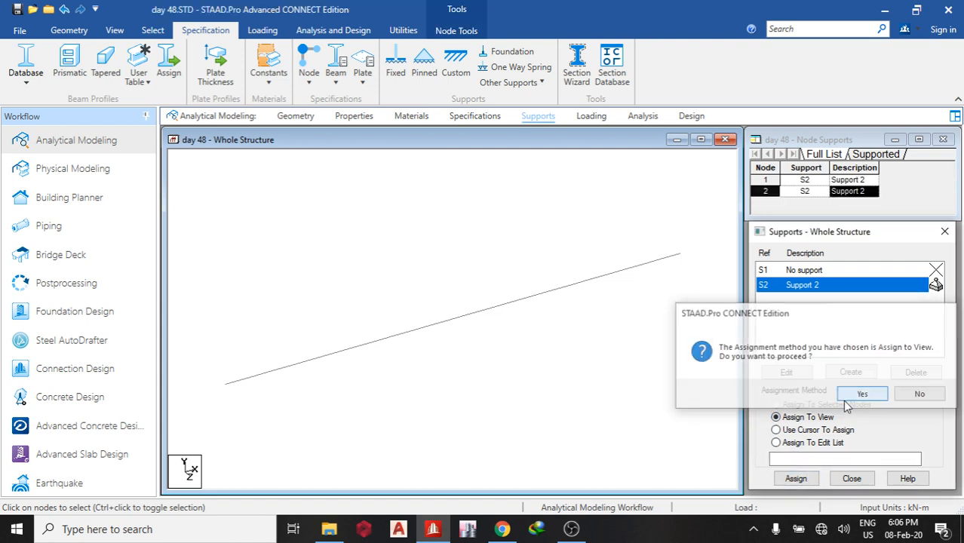
click(863, 393)
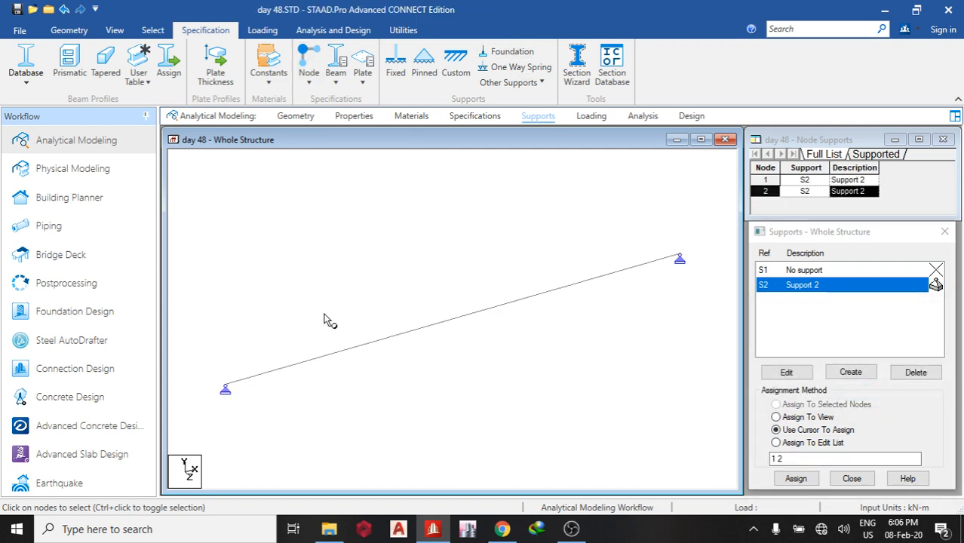
mouse_move(349, 31)
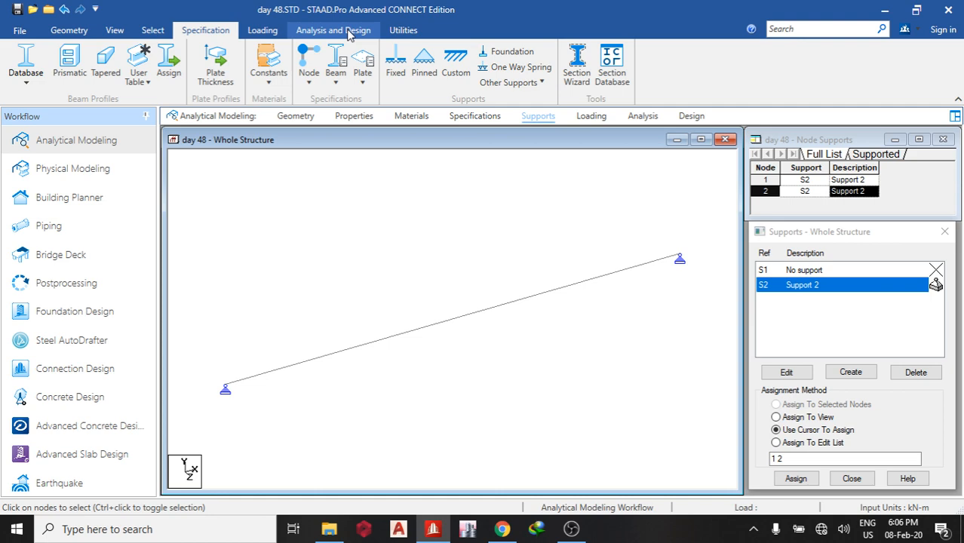
click(402, 30)
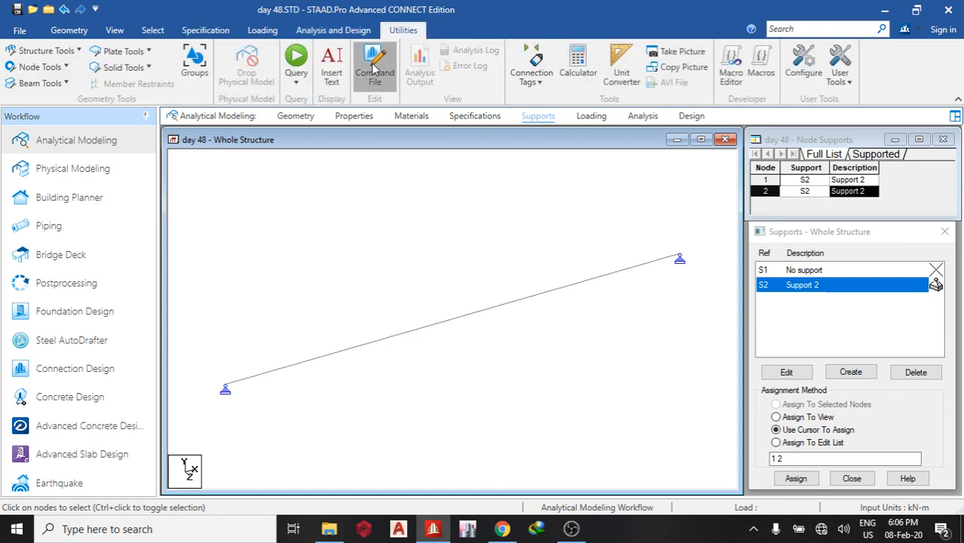
- Retype the command file's first line as STAAD PLANE
click(375, 60)
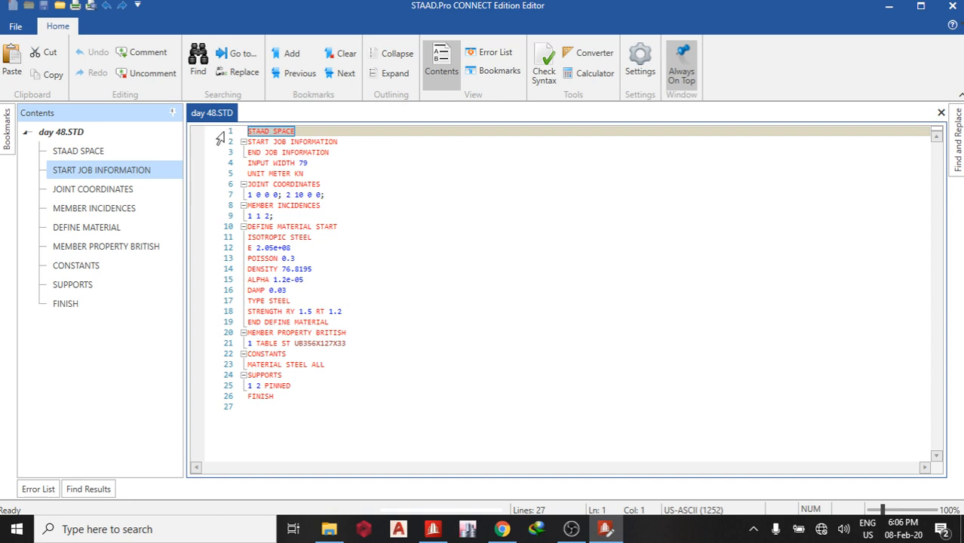
text(staa)
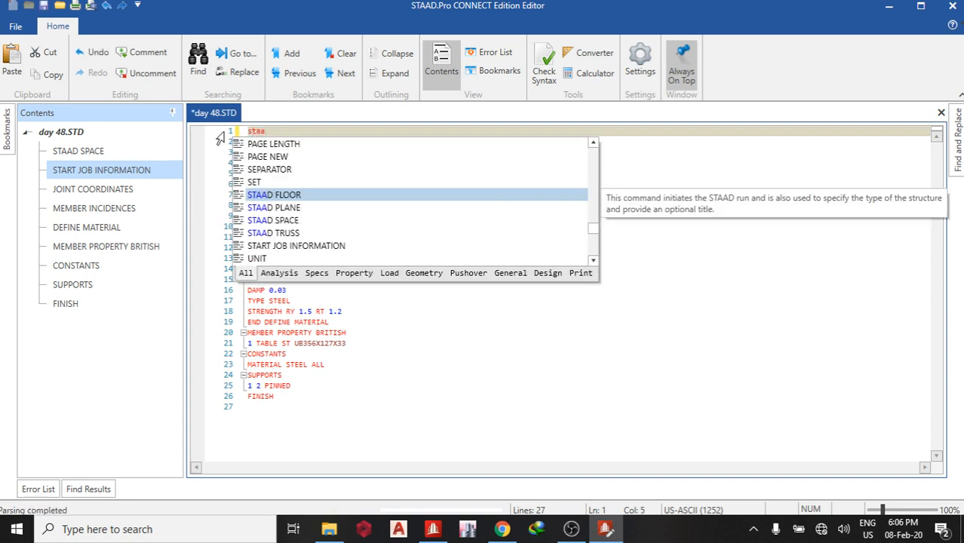
text(pla)
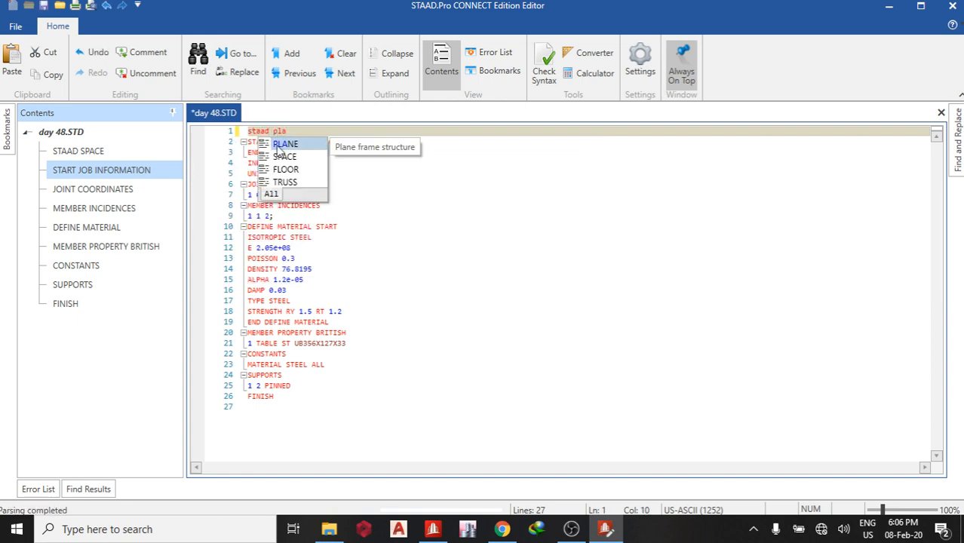
click(285, 143)
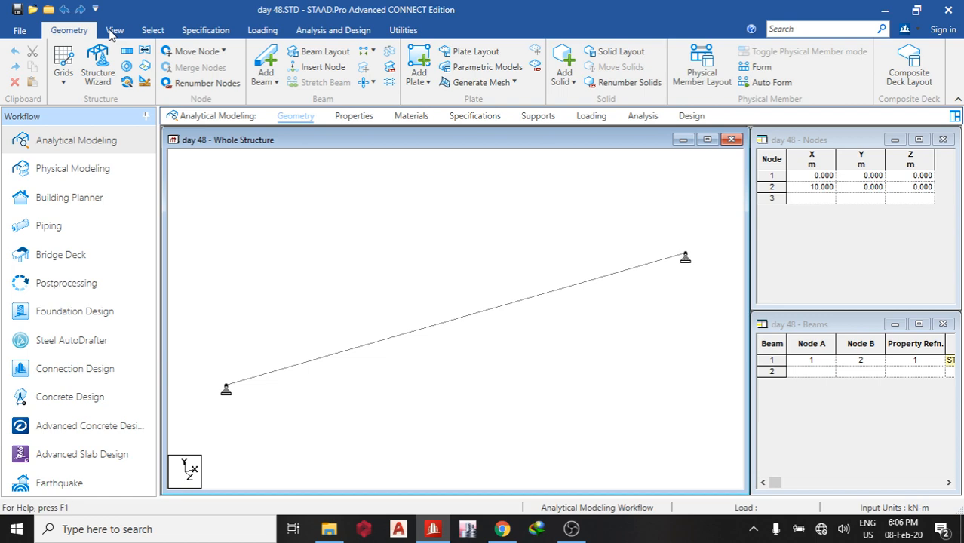
- Show the beam in front view and expand the load Definitions list
click(115, 31)
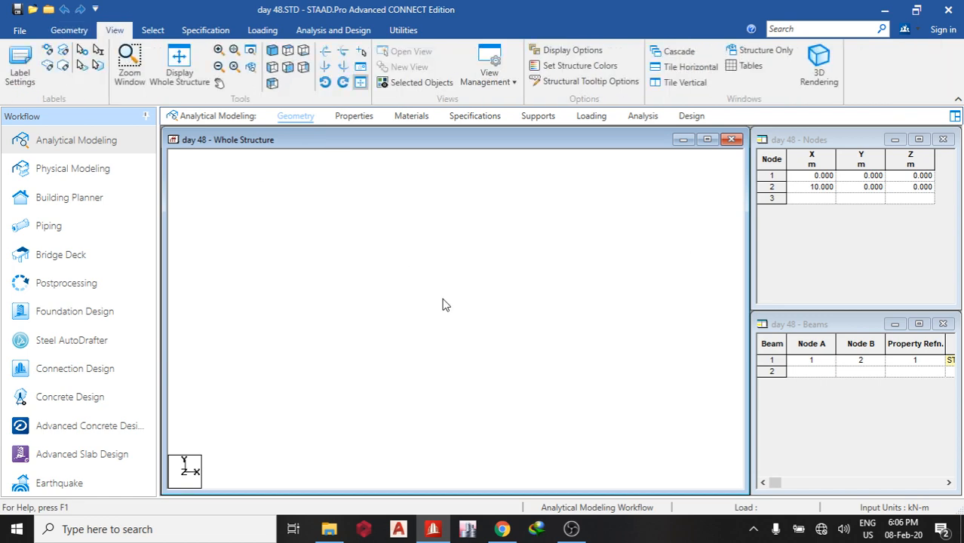
click(591, 115)
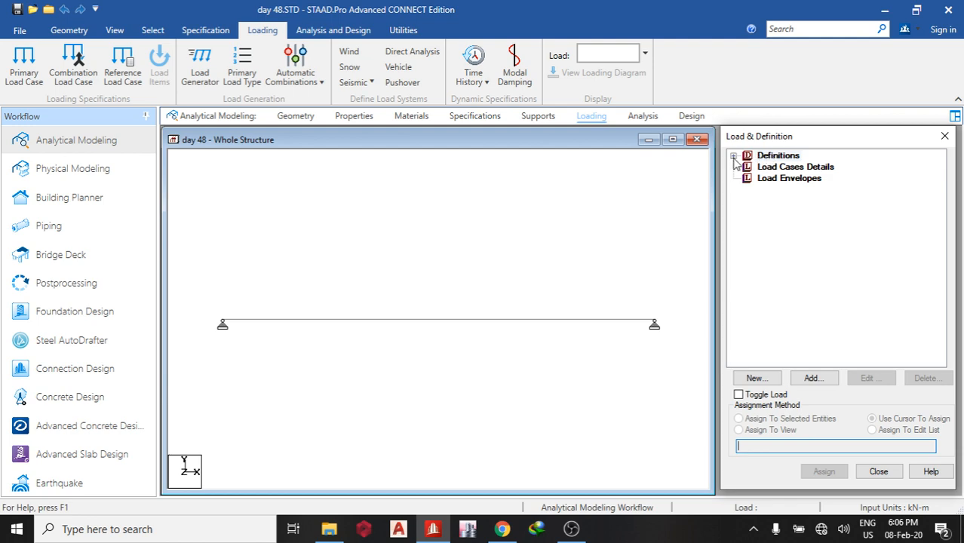
click(734, 155)
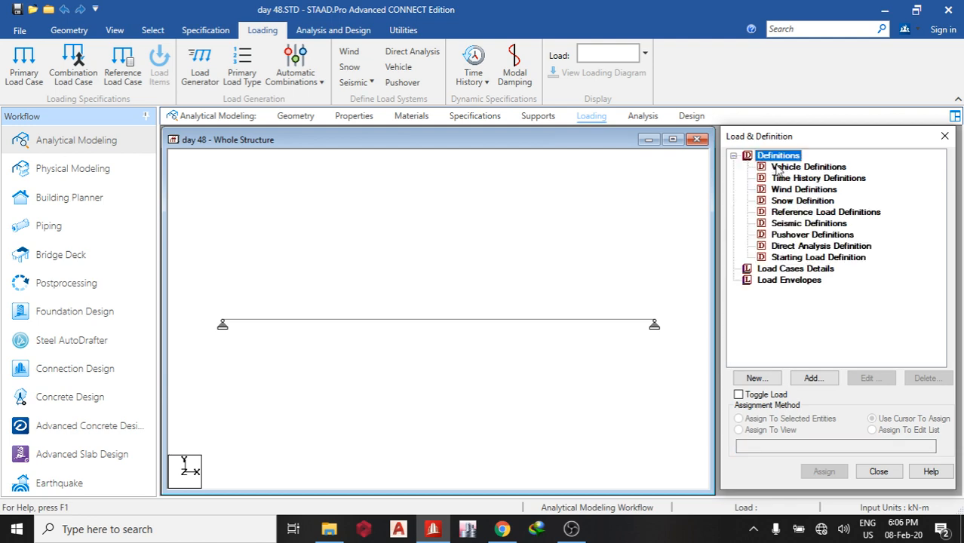
text(paint)
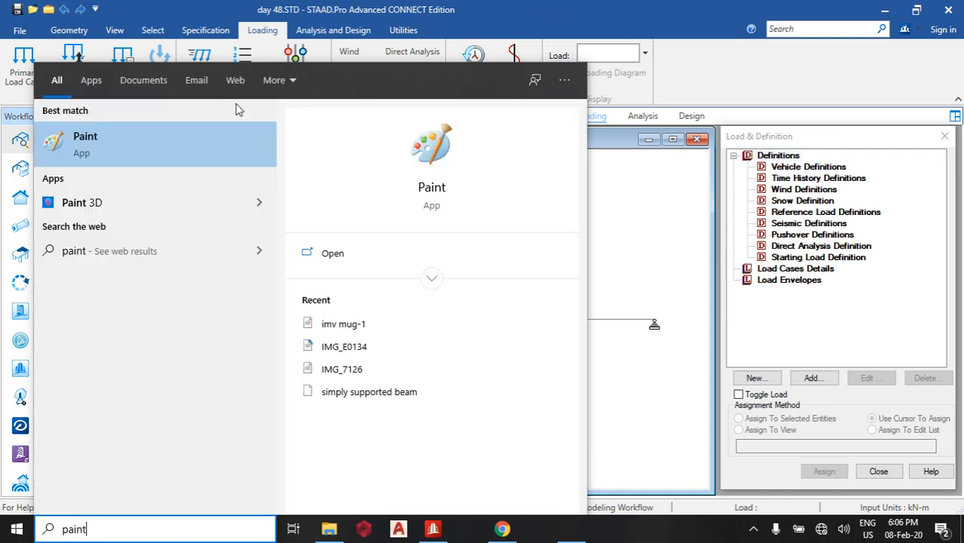
- Sketch in Paint the pinned beam with two 10-unit loads 0.5 m apart
click(85, 143)
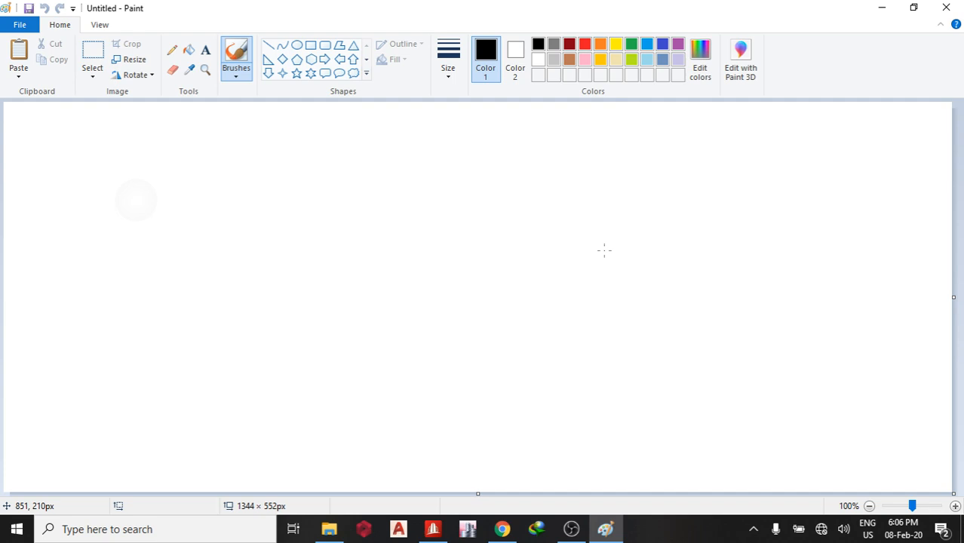
drag(117, 199, 436, 209)
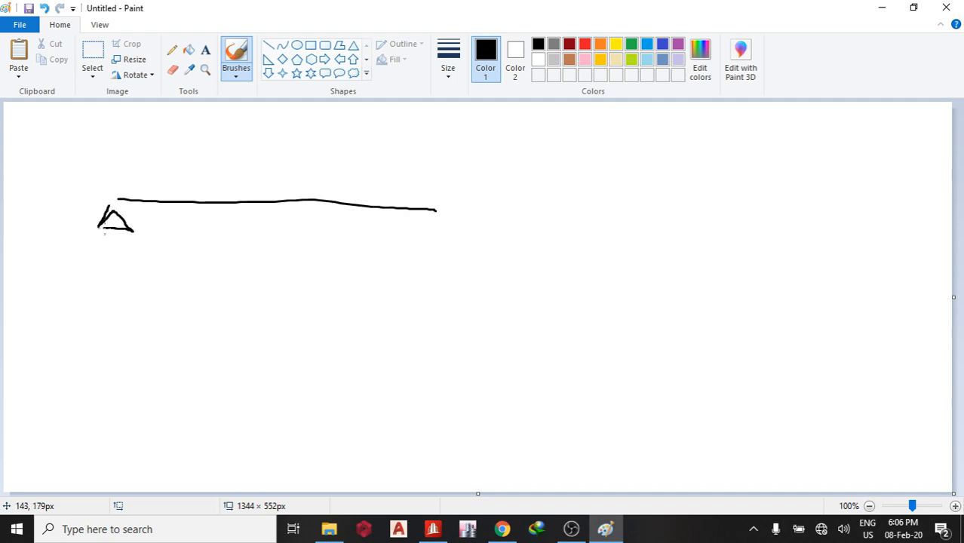
drag(419, 241, 460, 226)
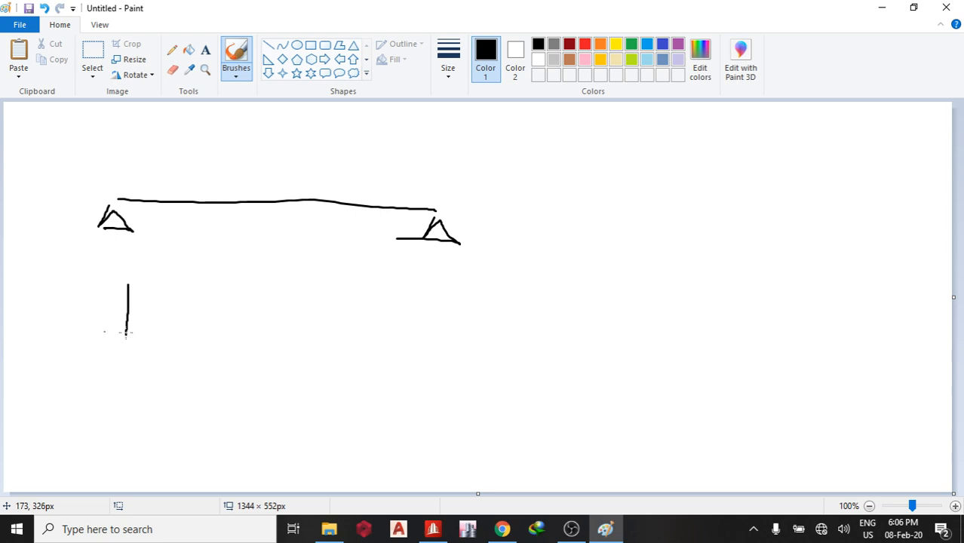
drag(125, 279, 124, 355)
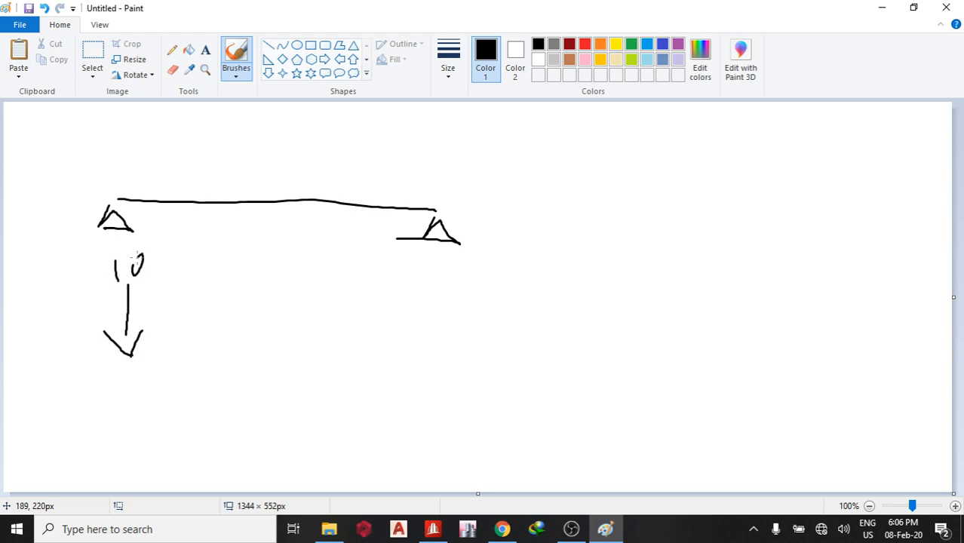
drag(132, 347, 193, 369)
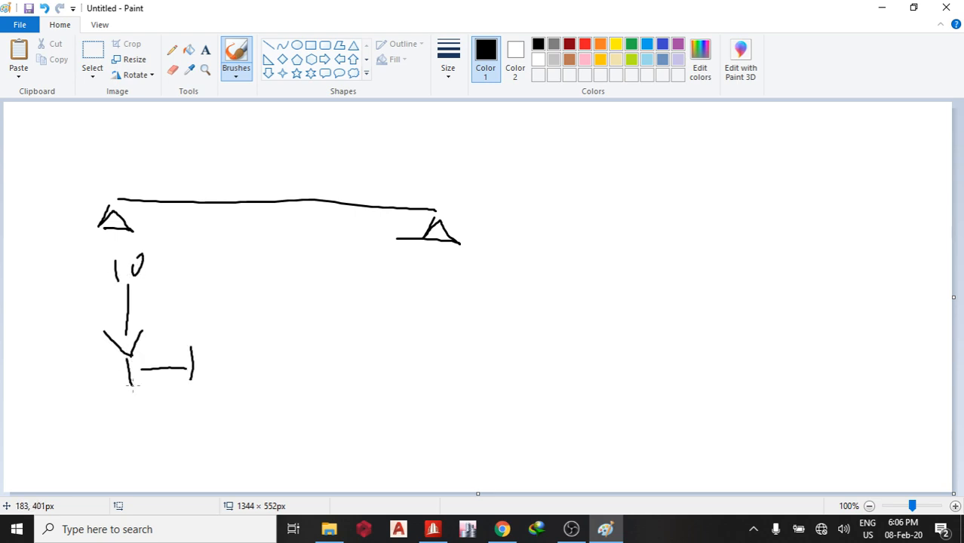
drag(202, 227, 201, 320)
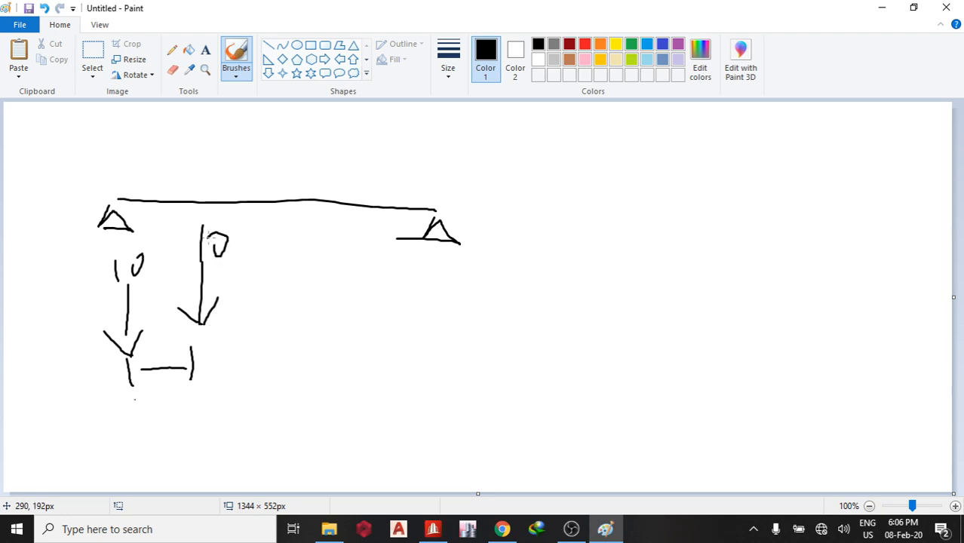
drag(121, 408, 233, 430)
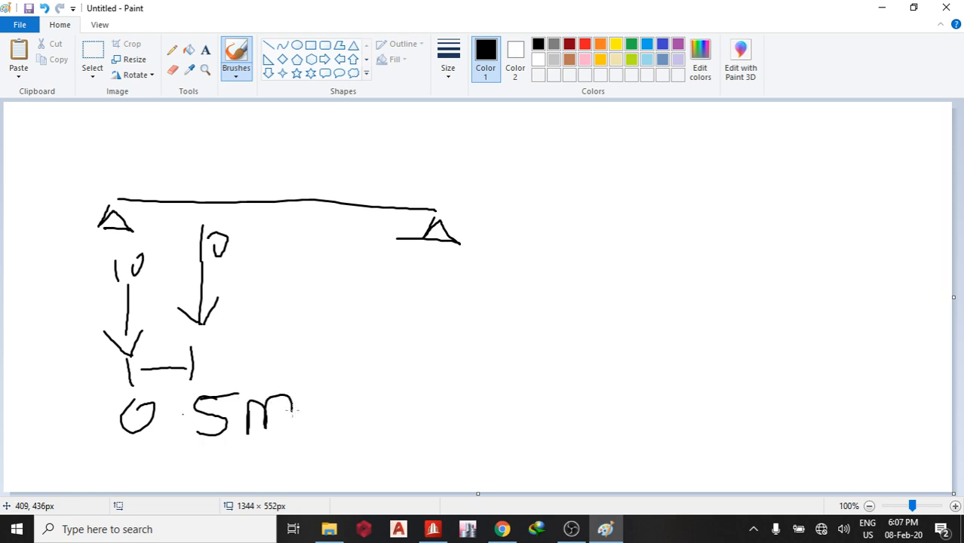
drag(117, 132, 456, 185)
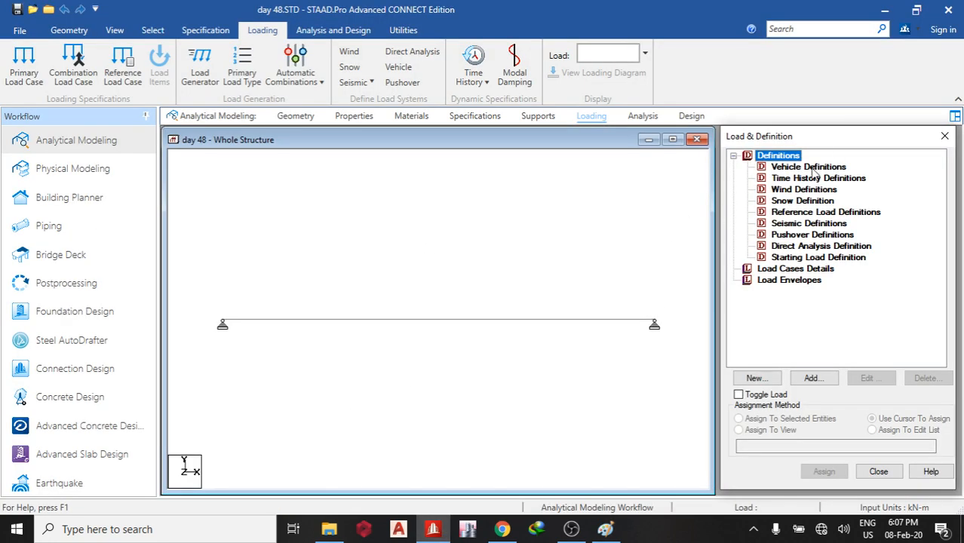
- Add vehicle definition Type 1 with loads 10 and 10 at 0.5 m spacing
click(814, 378)
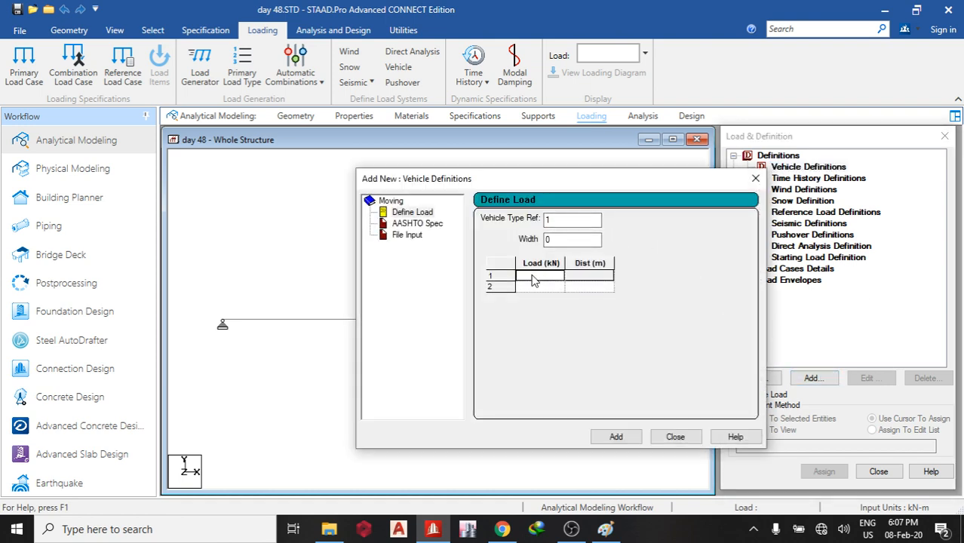
text(10)
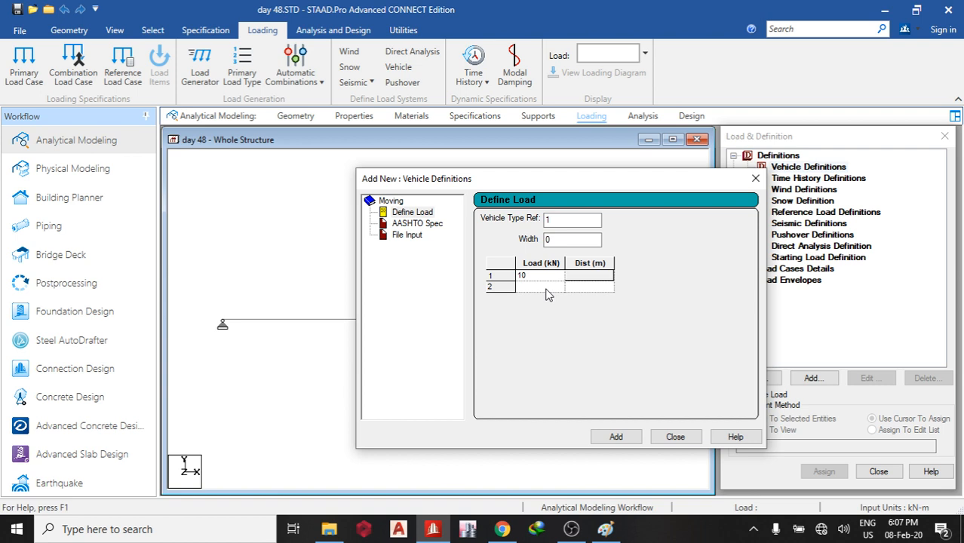
text(10)
click(589, 286)
text(0.5)
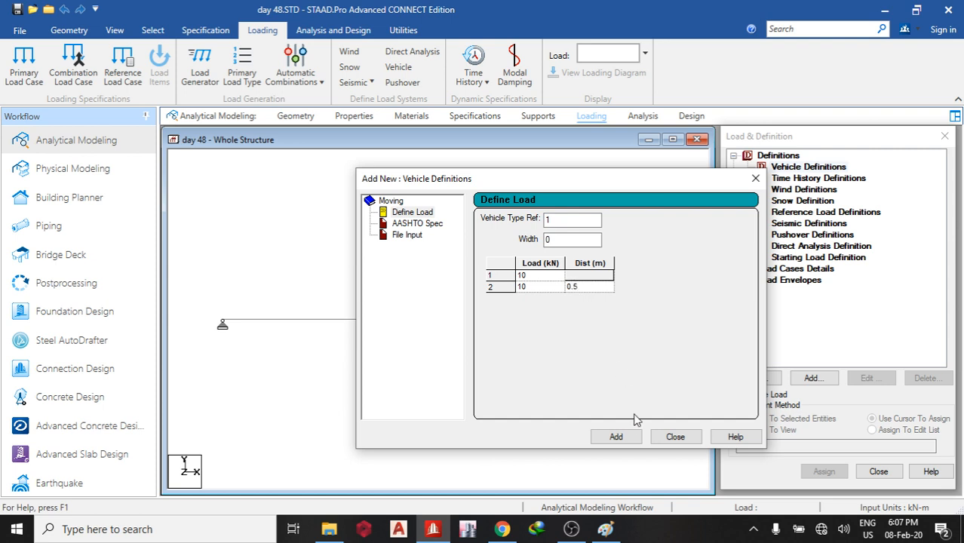
click(616, 436)
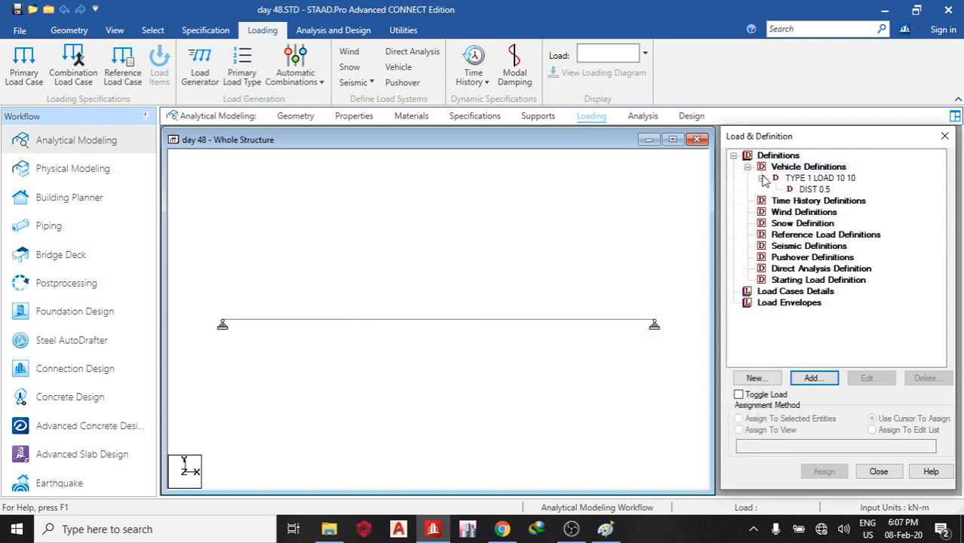
click(752, 178)
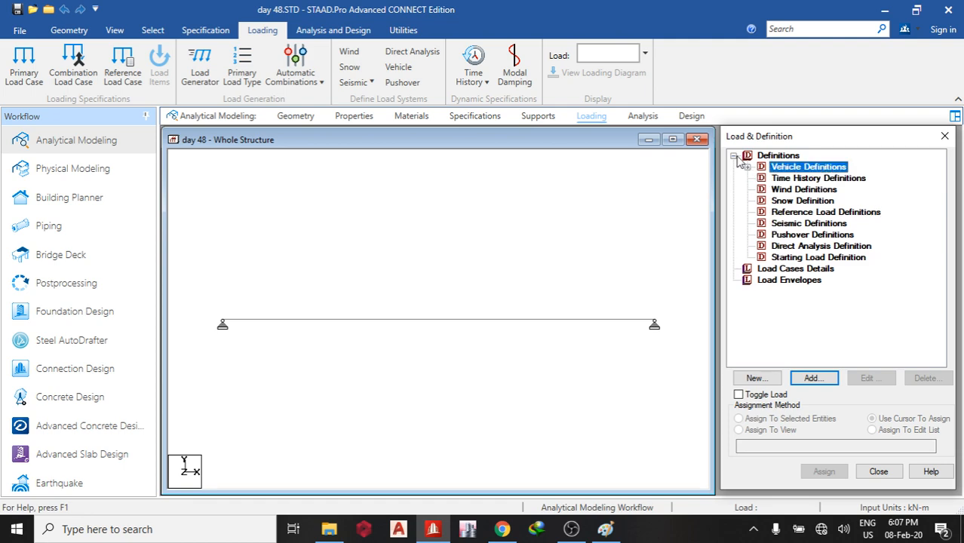
click(736, 155)
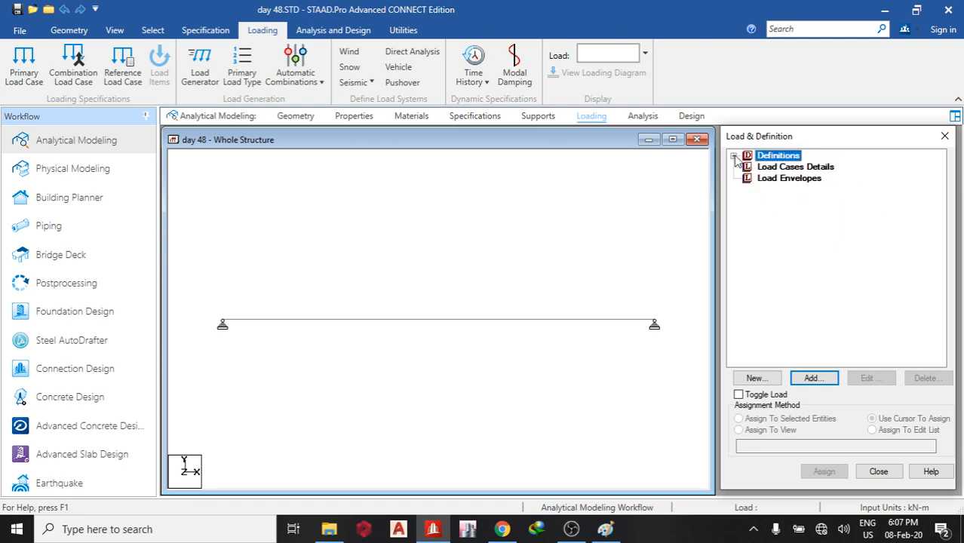
- Create load case 1 titled 'dead load'
click(813, 378)
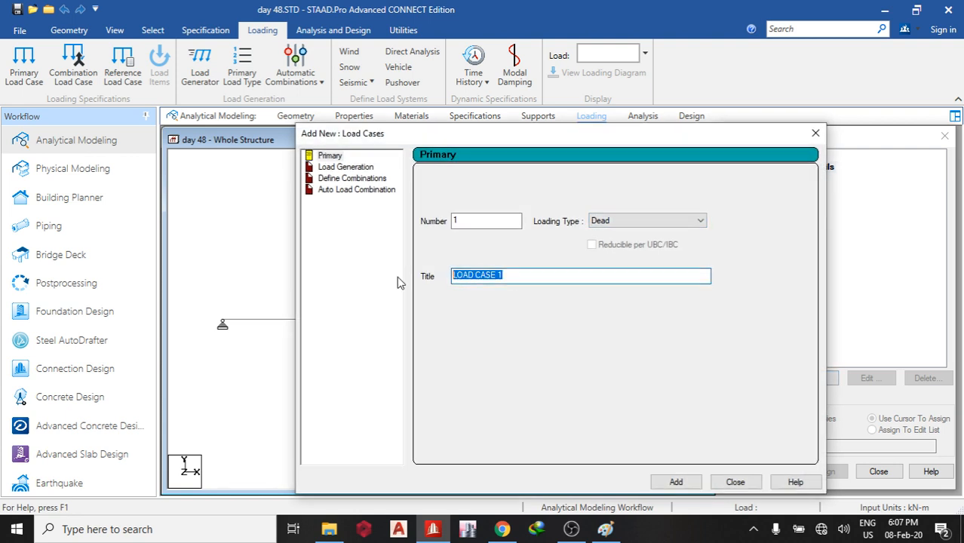
text(dead)
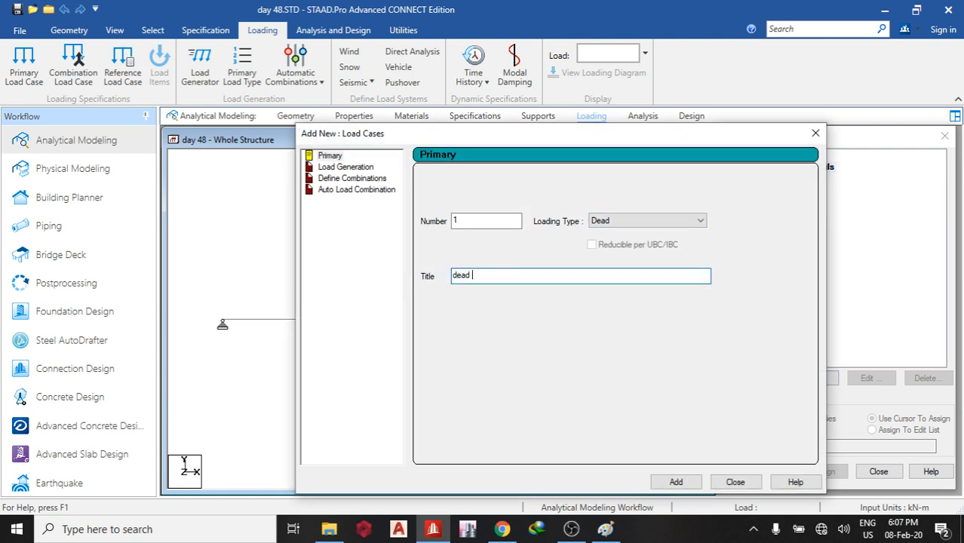
click(675, 482)
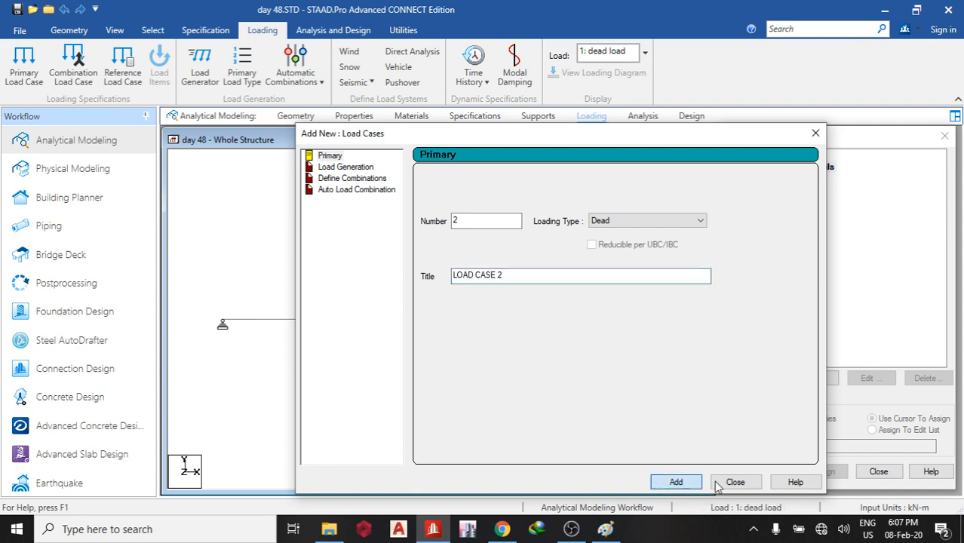
click(675, 481)
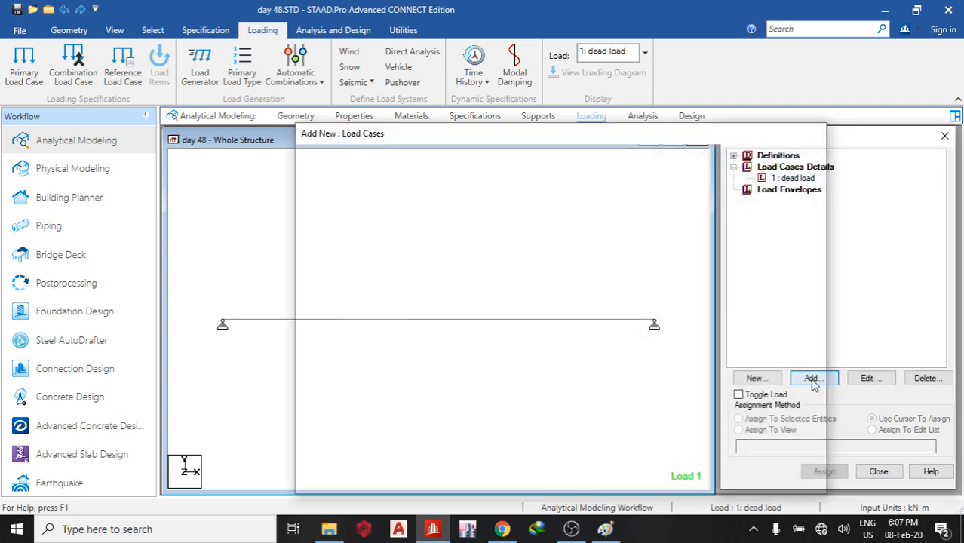
- Apply selfweight Y -1 to the whole structure in the dead load case
click(813, 378)
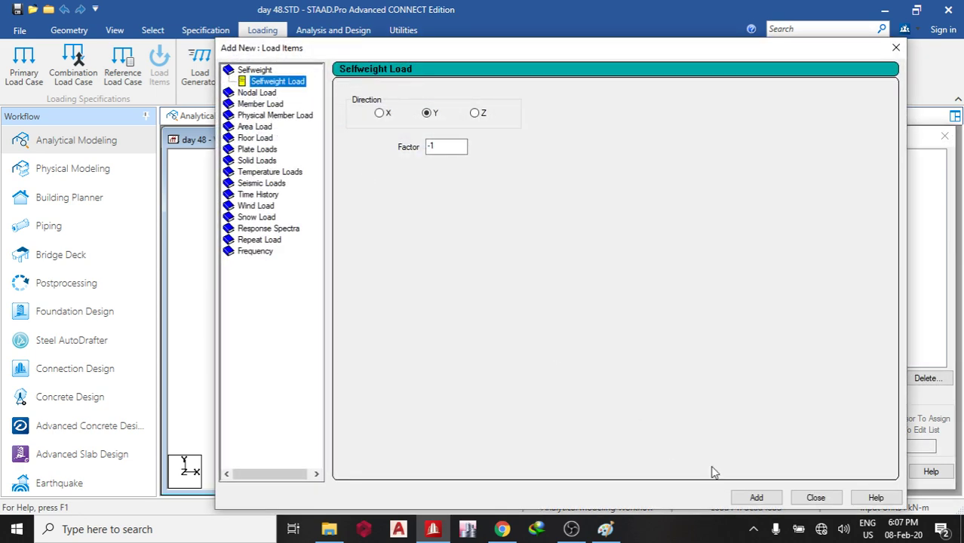
click(756, 497)
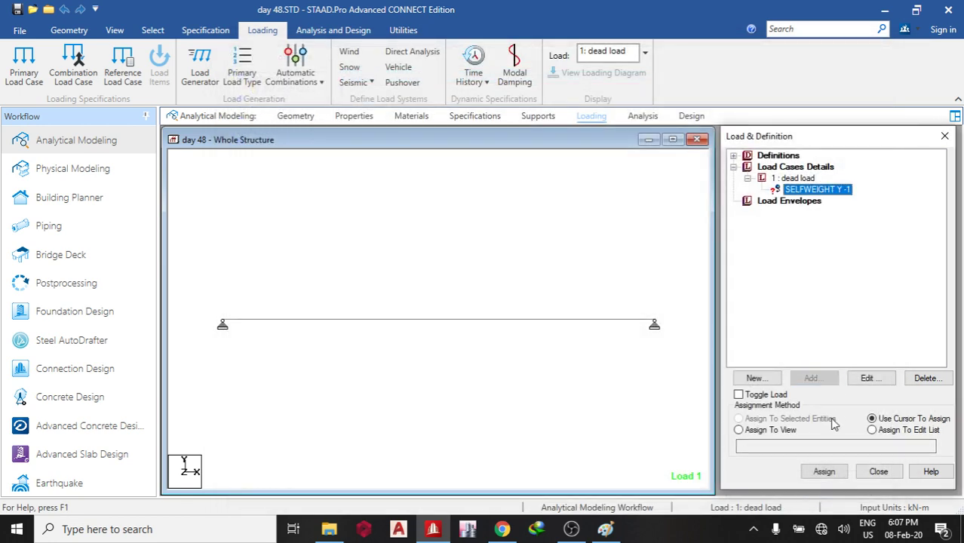
click(736, 430)
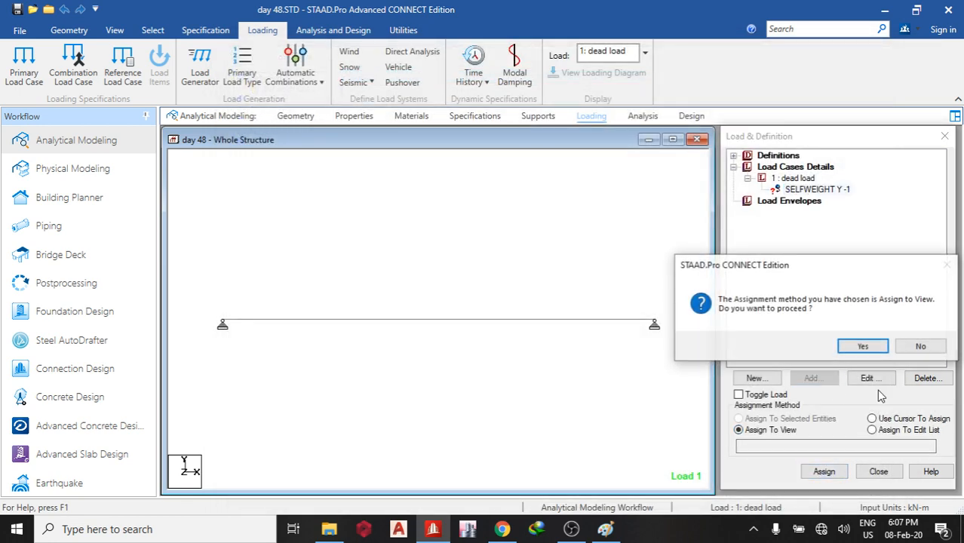
click(862, 346)
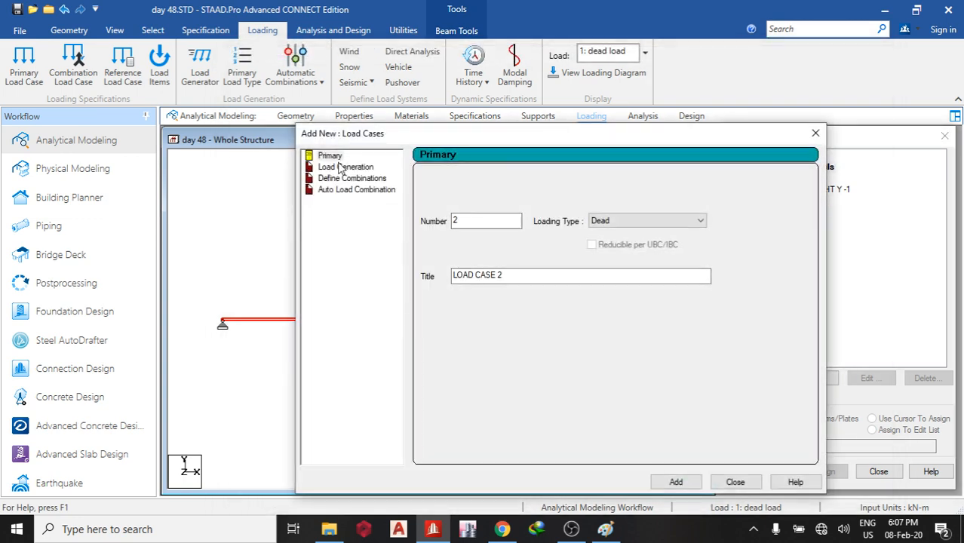
click(346, 166)
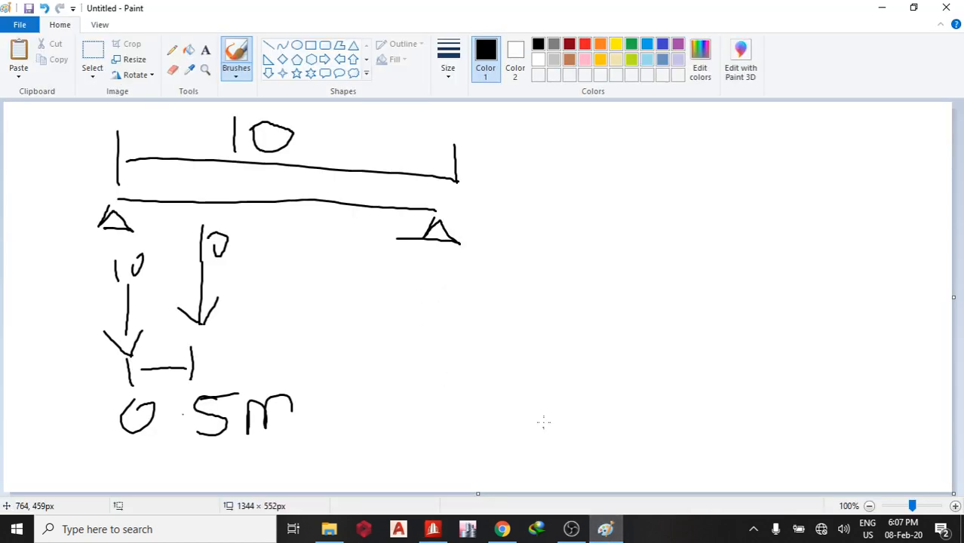
mouse_move(536, 382)
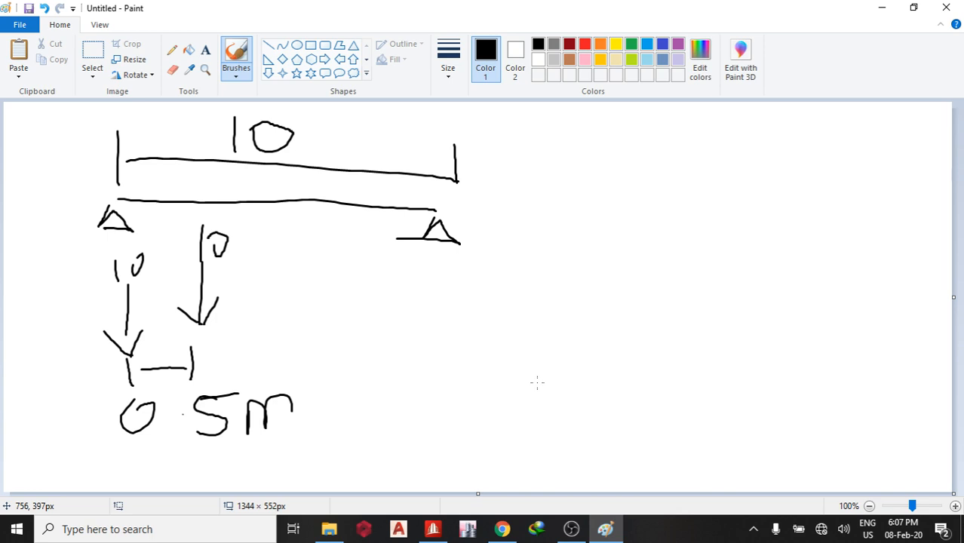
- Hand-write the load-count calculation (10+2)/0.5 beside the beam sketch
drag(489, 326, 492, 375)
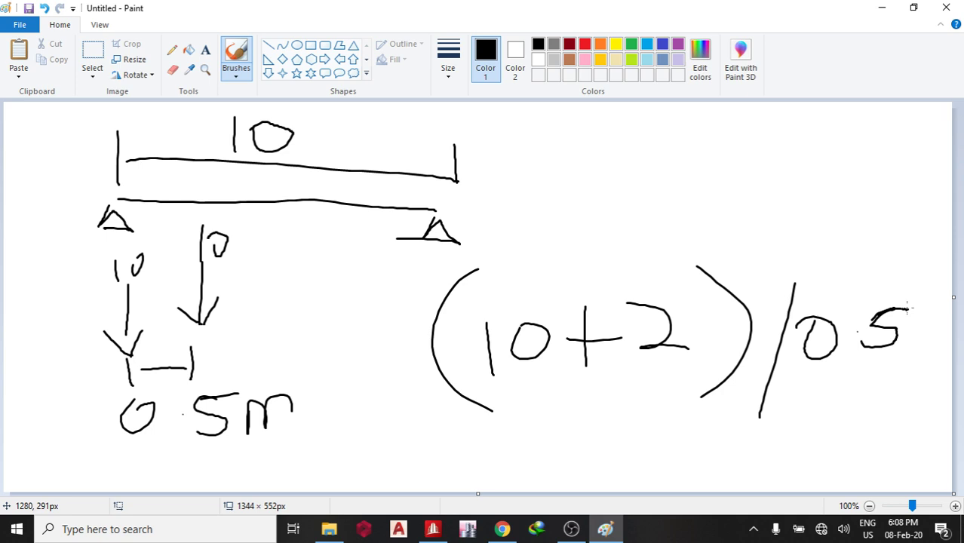
drag(596, 143, 731, 188)
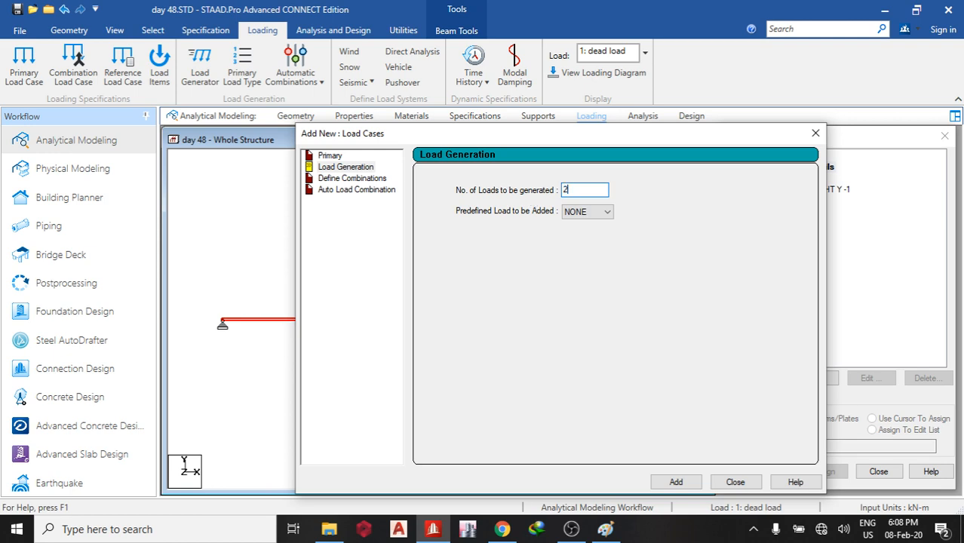
- Generate 24 load cases, numbered 2–25
text(4)
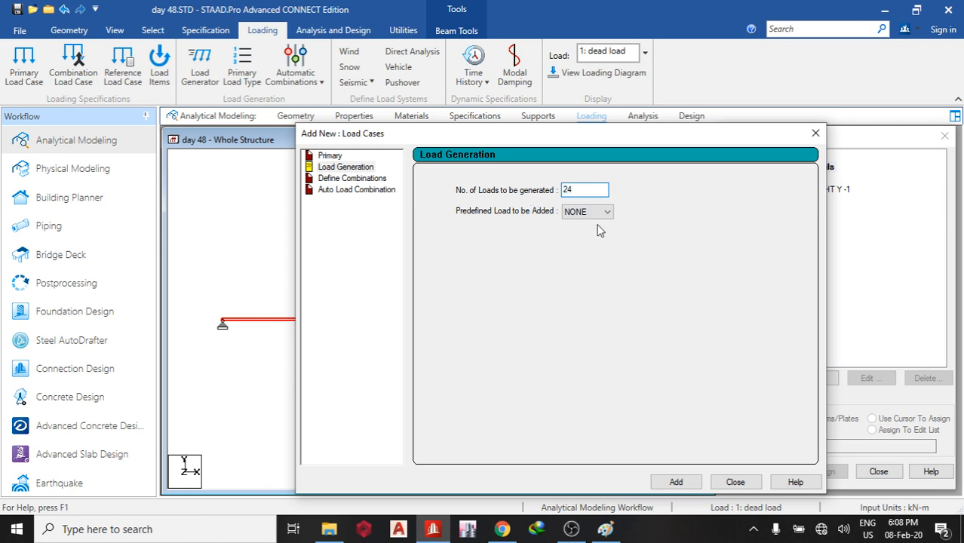
click(675, 481)
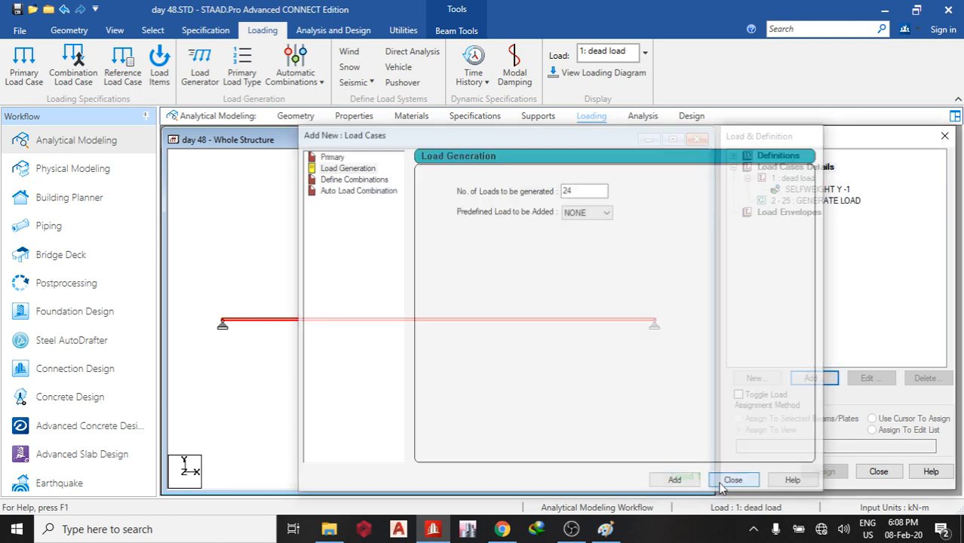
click(733, 479)
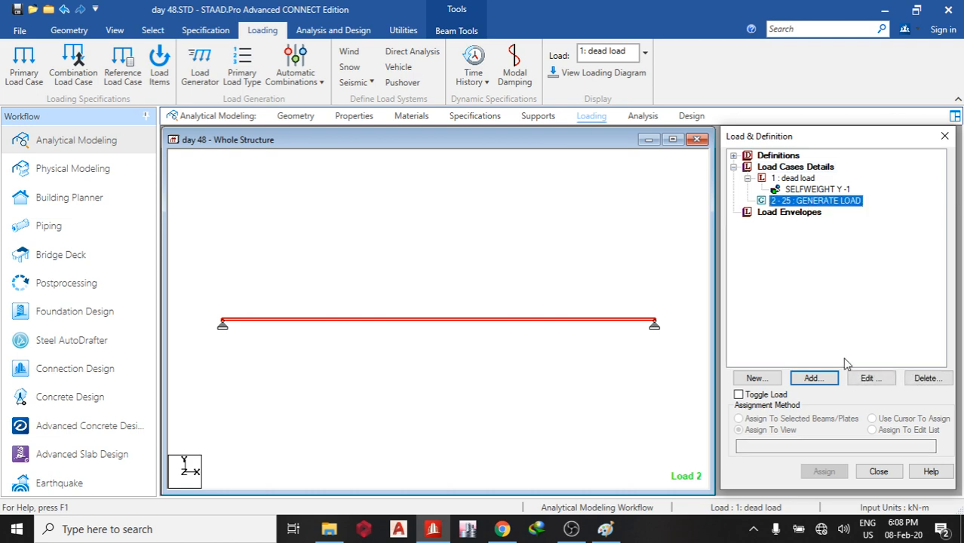
- Add moving load details to cases 2–25 using vehicle type 1
click(814, 378)
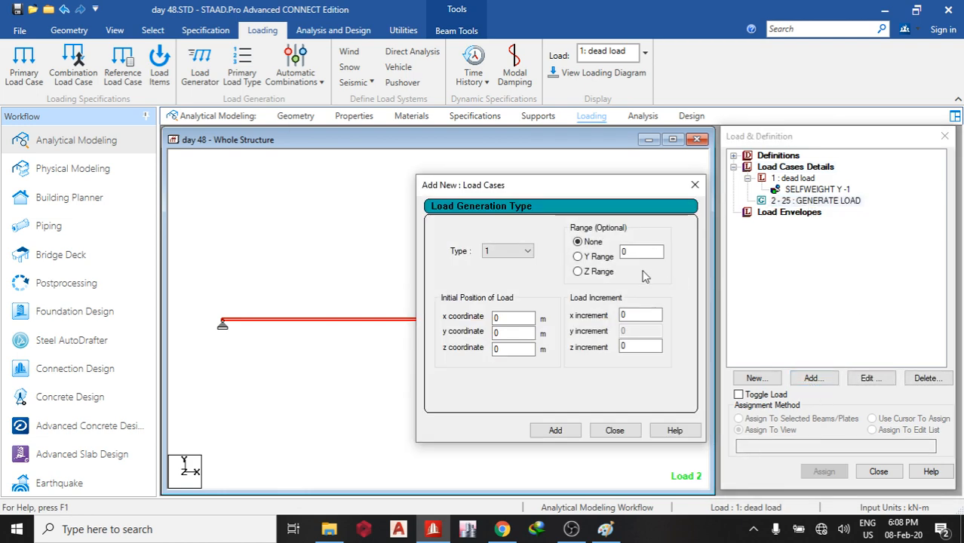
click(524, 250)
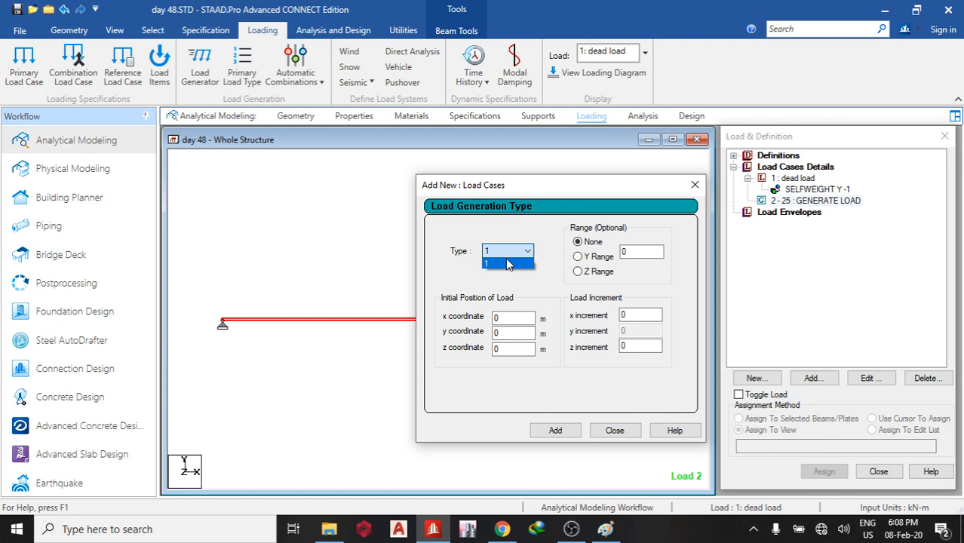
click(507, 263)
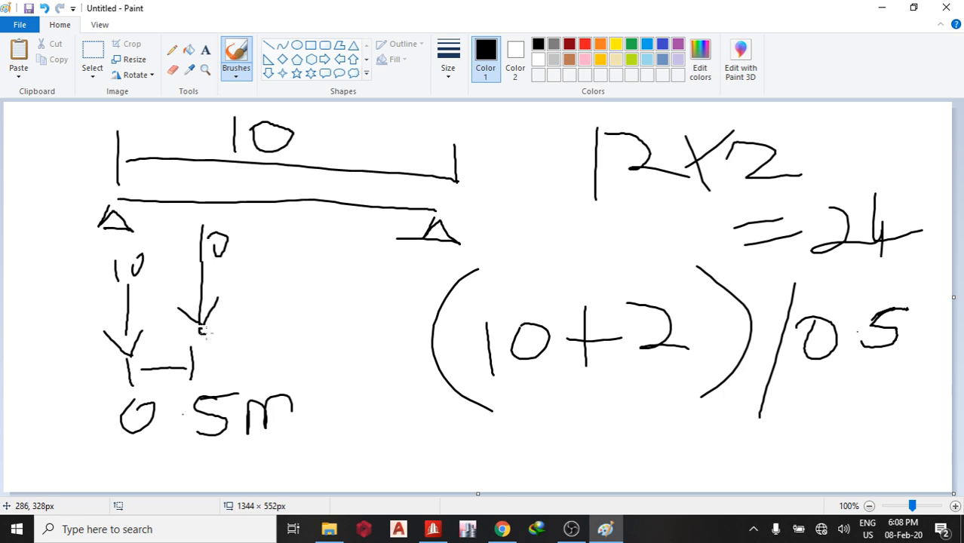
- Hand-write 12 × 2 = 24 in the upper right of the Paint canvas
click(203, 325)
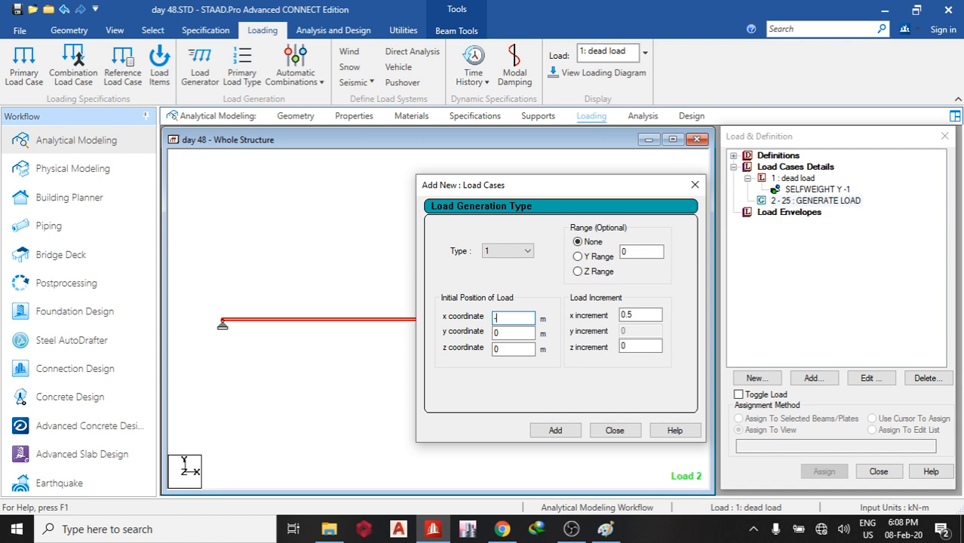
- Generate moving-load cases 2–25 with the vehicle starting at x = -0.5 m and 0.5 m increments
text(-0.5)
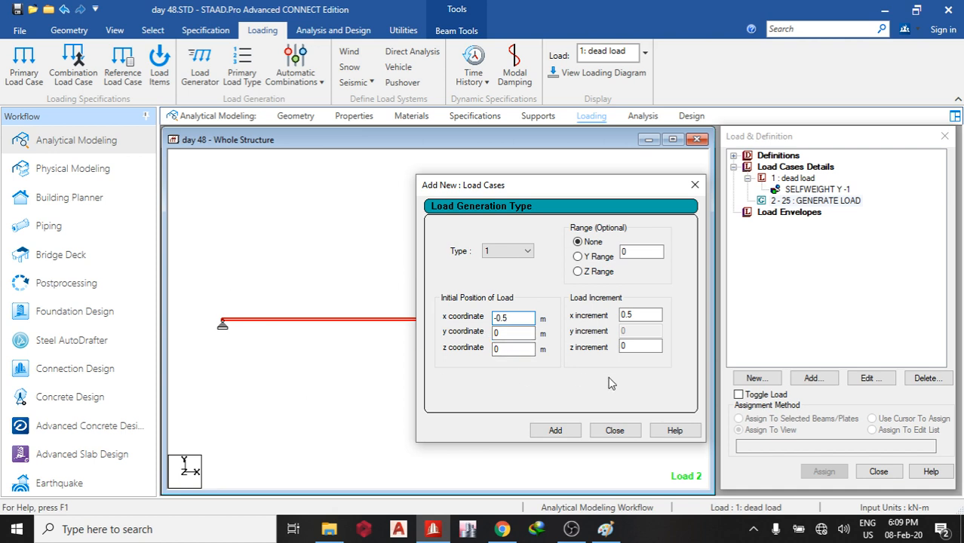
click(555, 430)
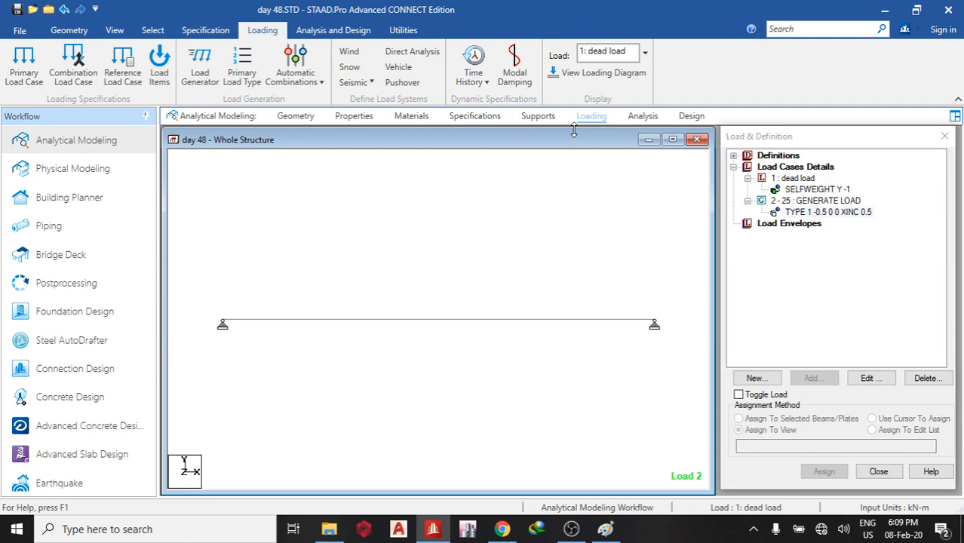
click(822, 212)
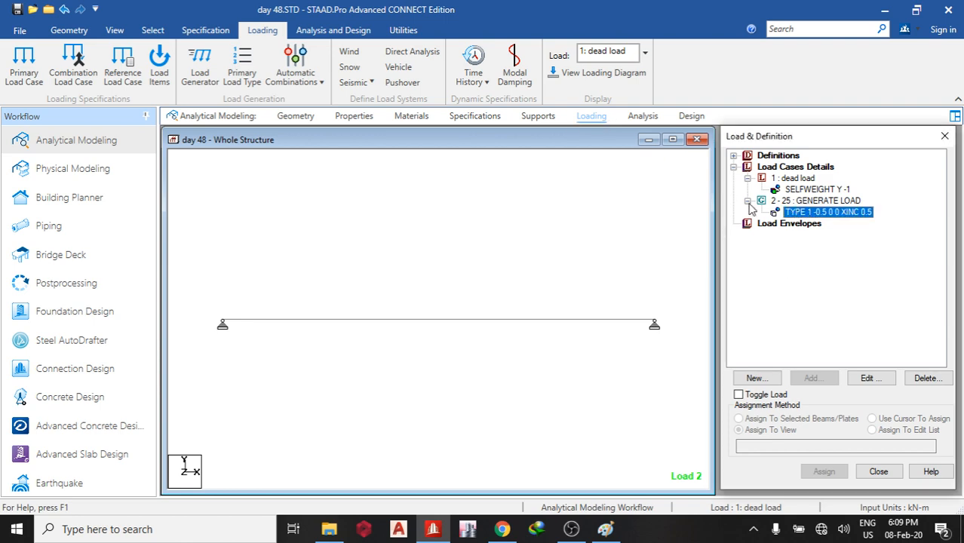
click(751, 199)
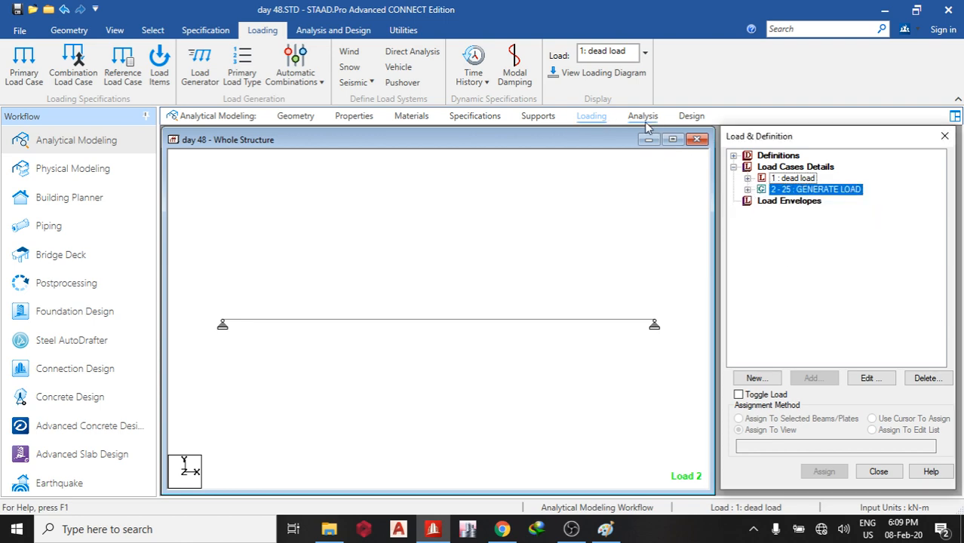
- Add PERFORM ANALYSIS plus BS5950 parameters, CHECK CODE and SELECT, assigned to the whole structure
click(643, 116)
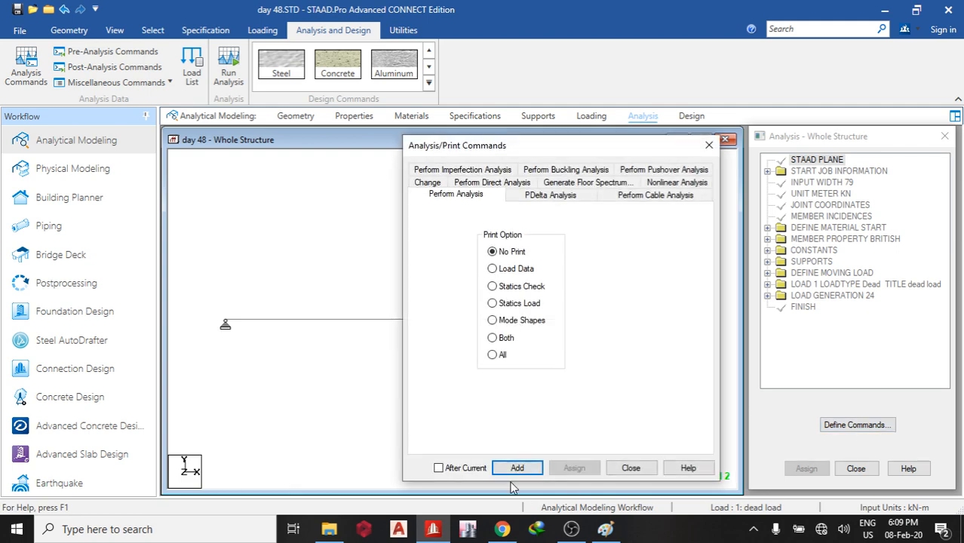
click(517, 467)
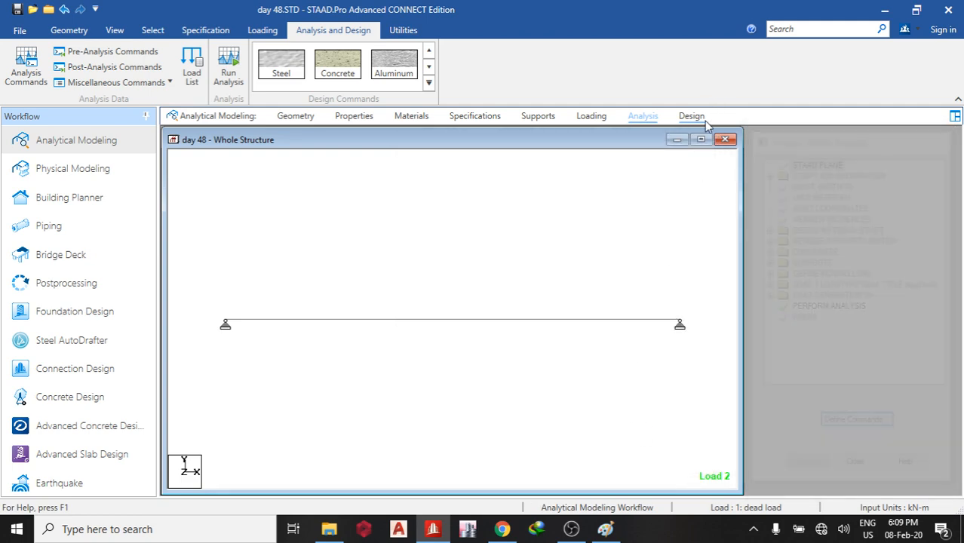
click(691, 115)
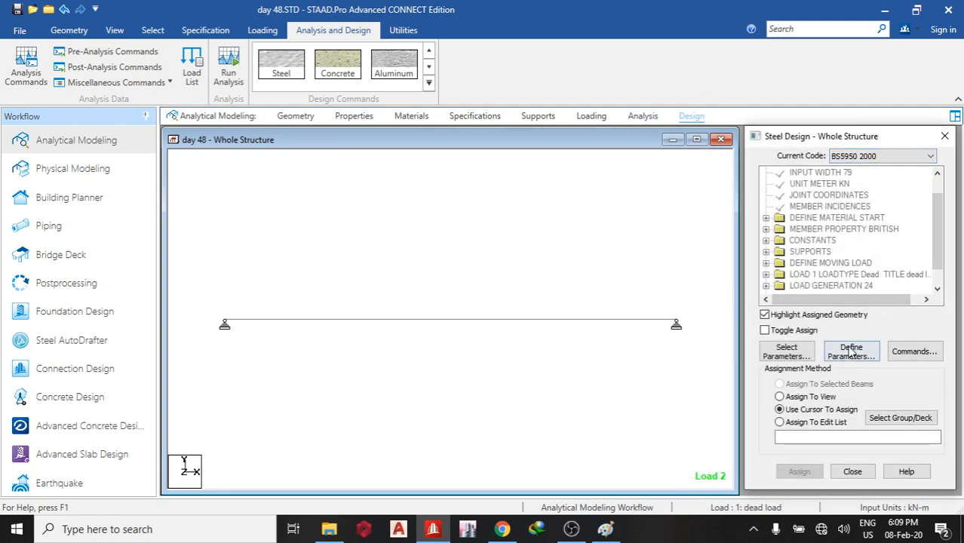
click(851, 351)
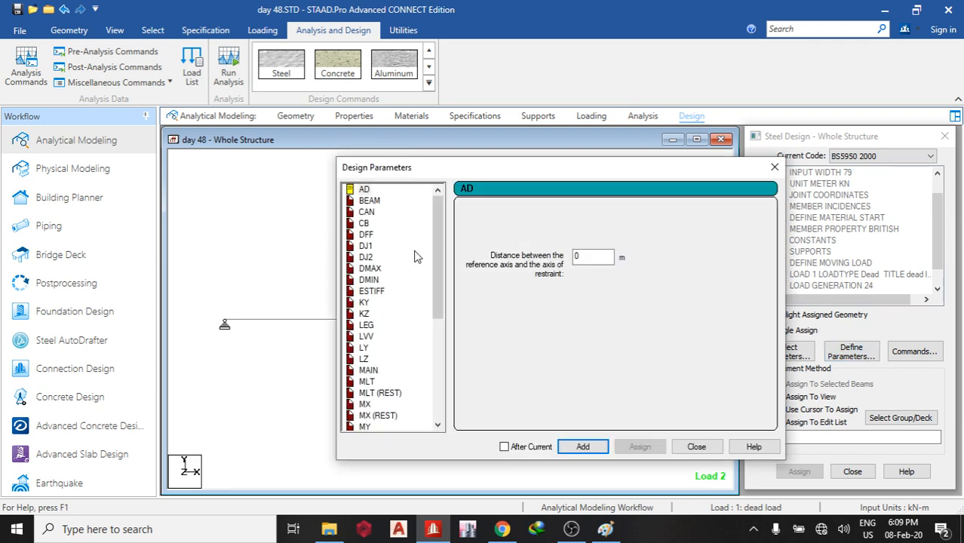
click(914, 351)
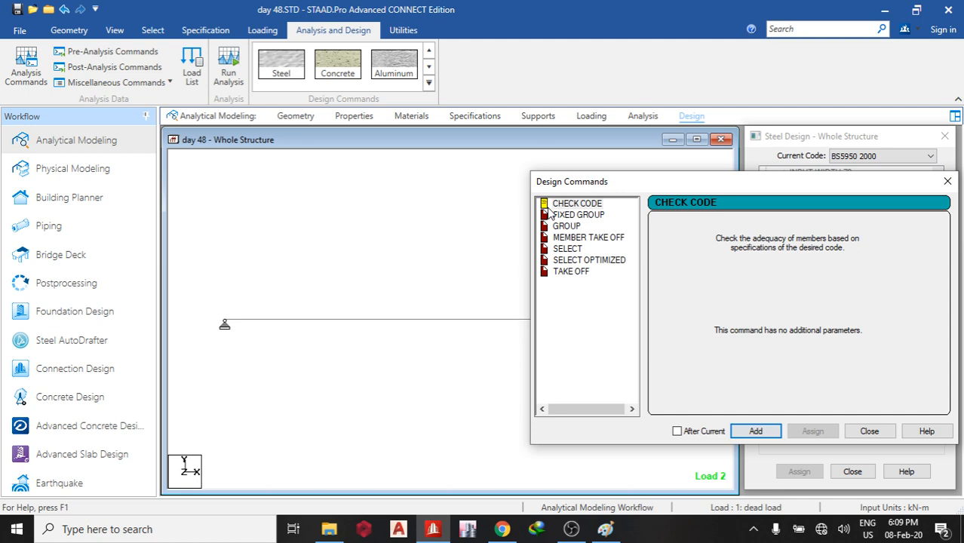
click(567, 248)
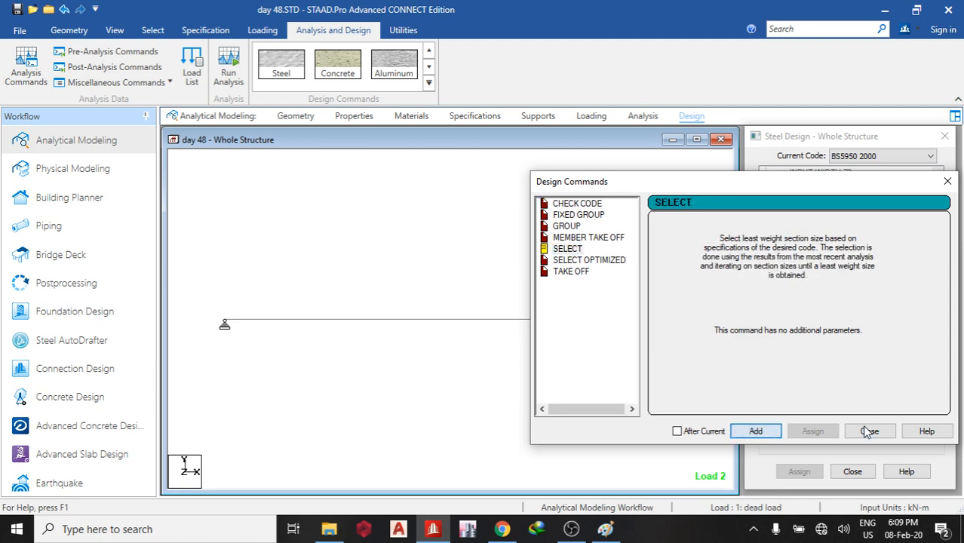
click(869, 431)
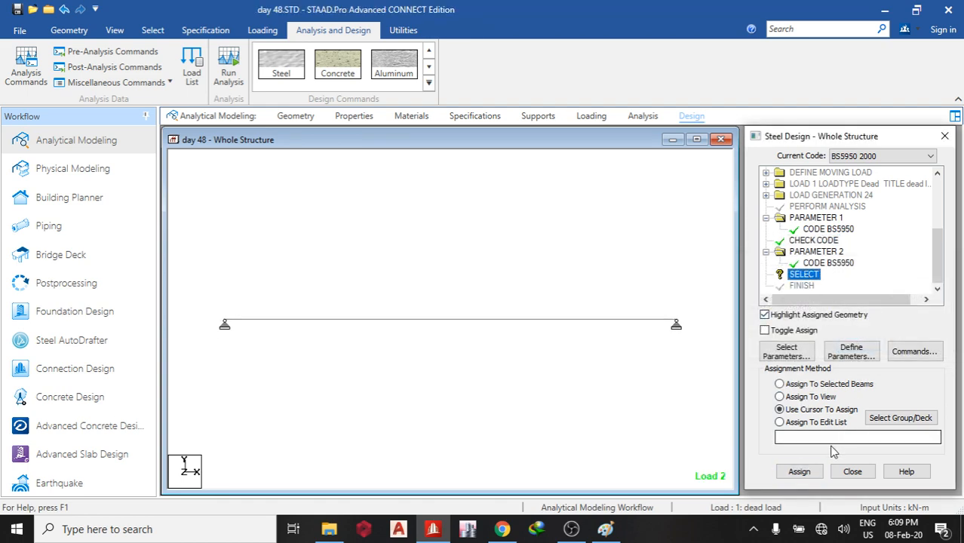
click(810, 470)
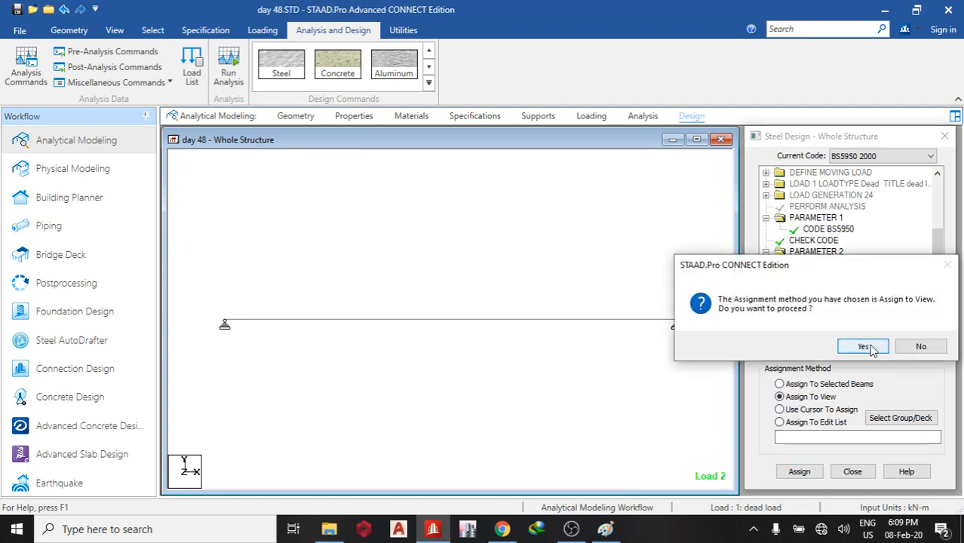
click(861, 346)
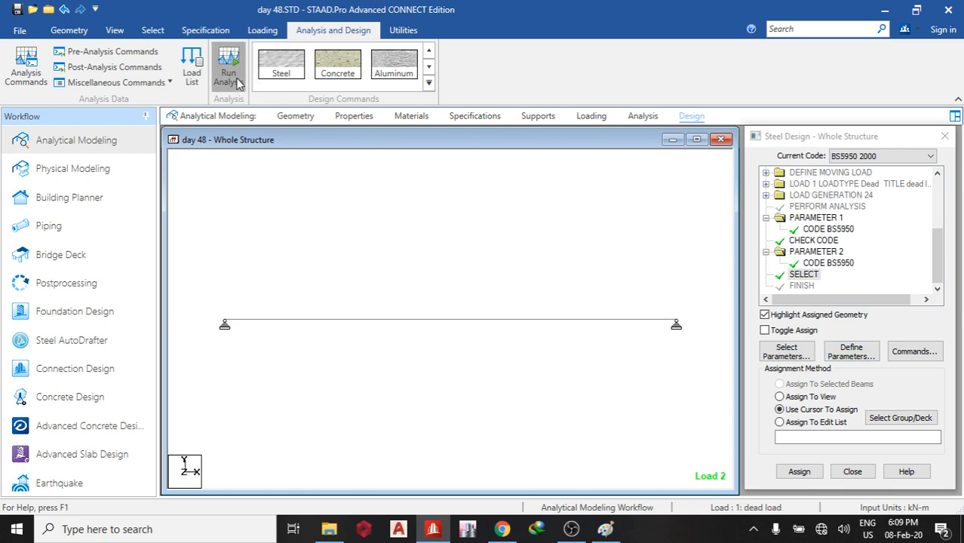
- Run the analysis, accepting the re-analysis warning and the results load-case setup
click(228, 64)
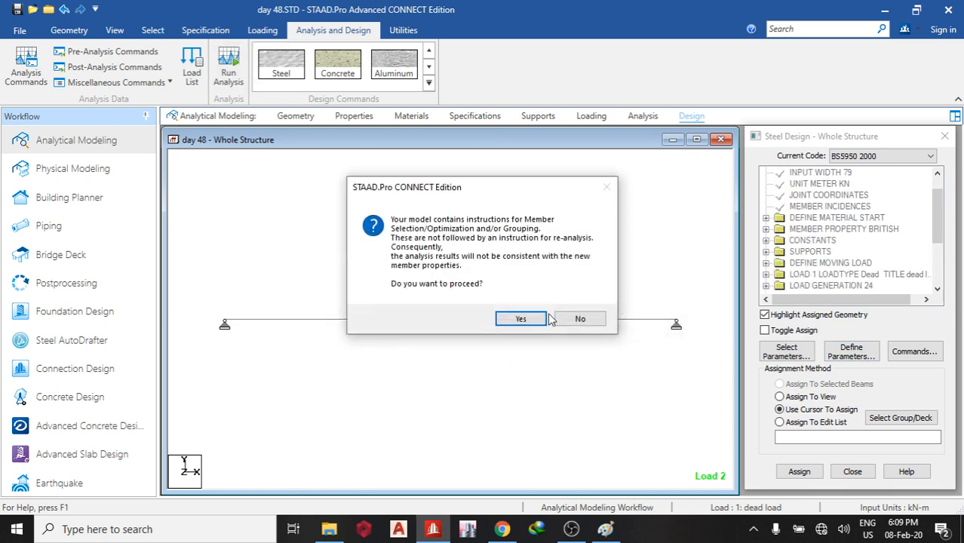
click(521, 319)
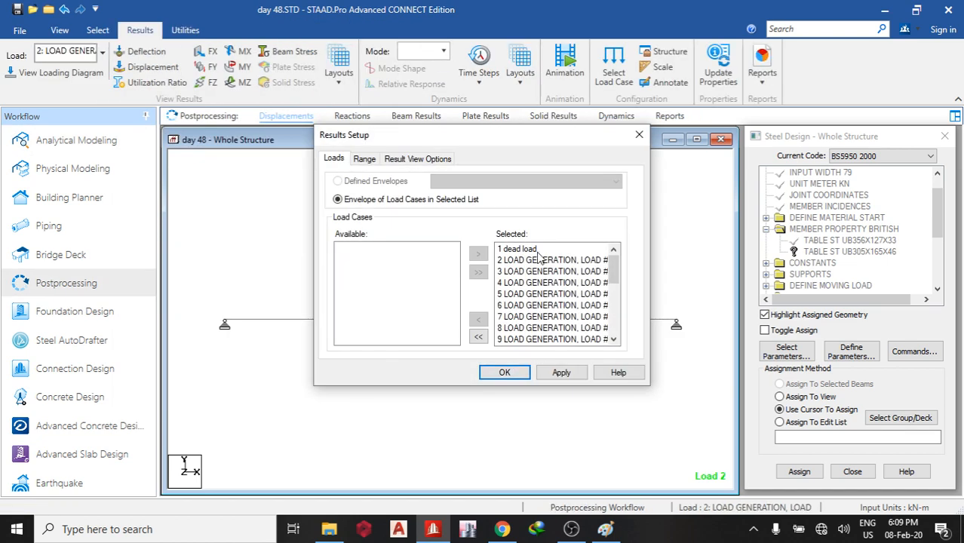
mouse_move(552, 293)
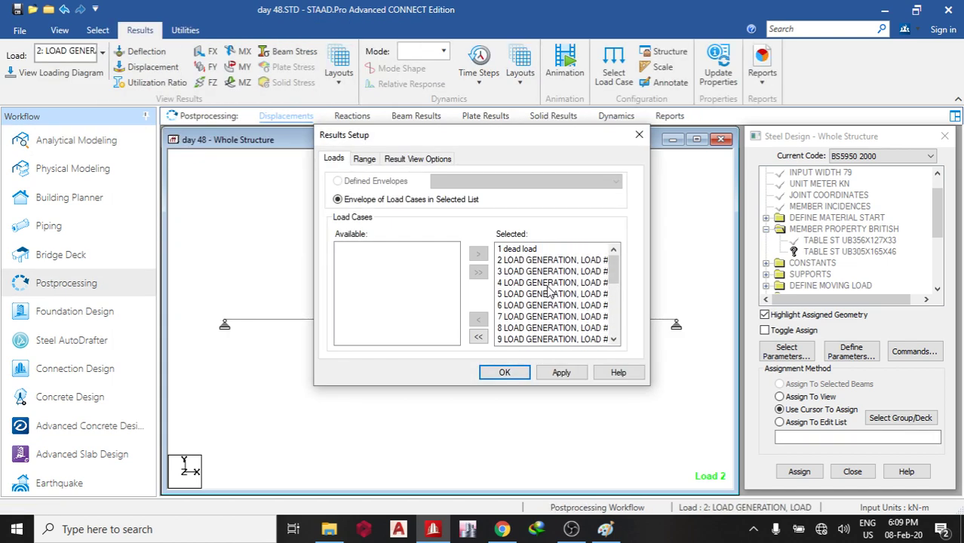
click(504, 372)
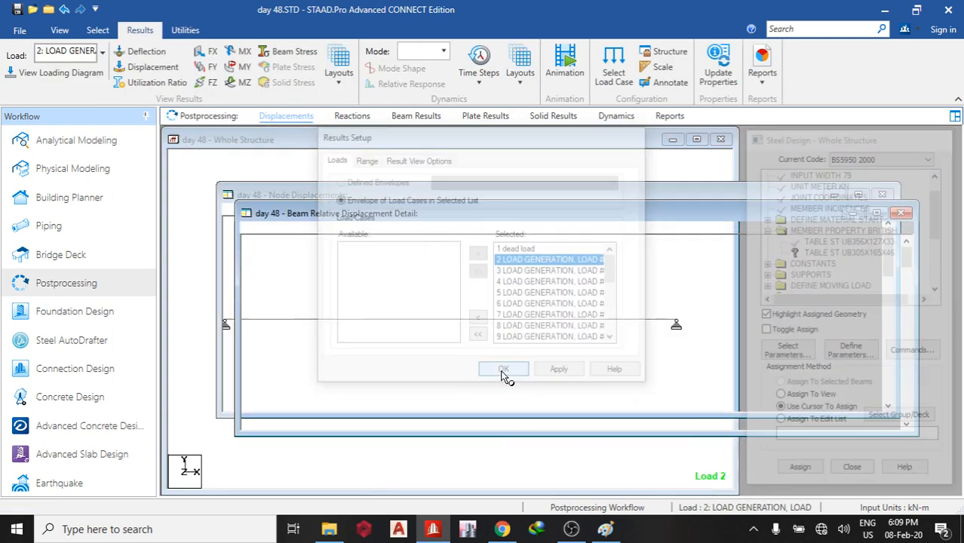
click(503, 369)
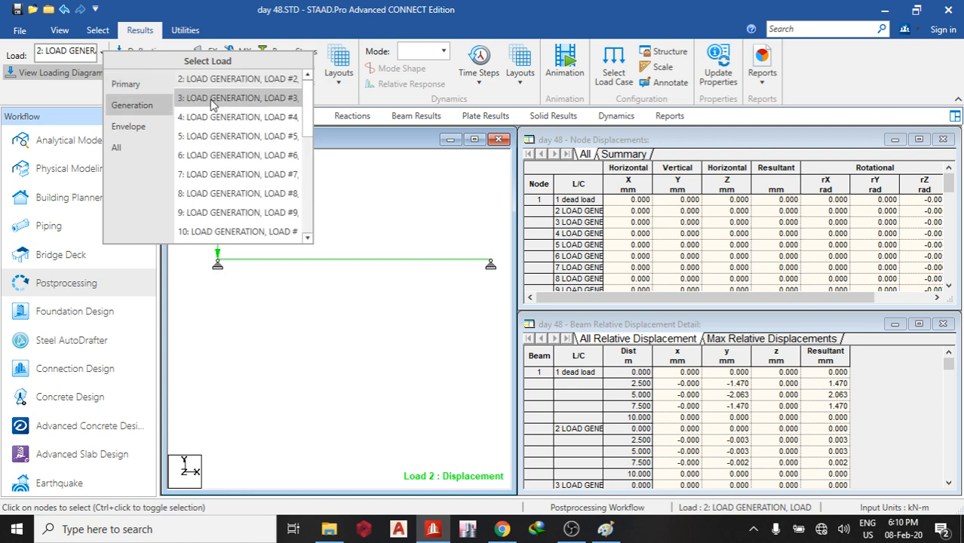
- Display node and beam displacement results for generated load cases 3 and 4
click(236, 97)
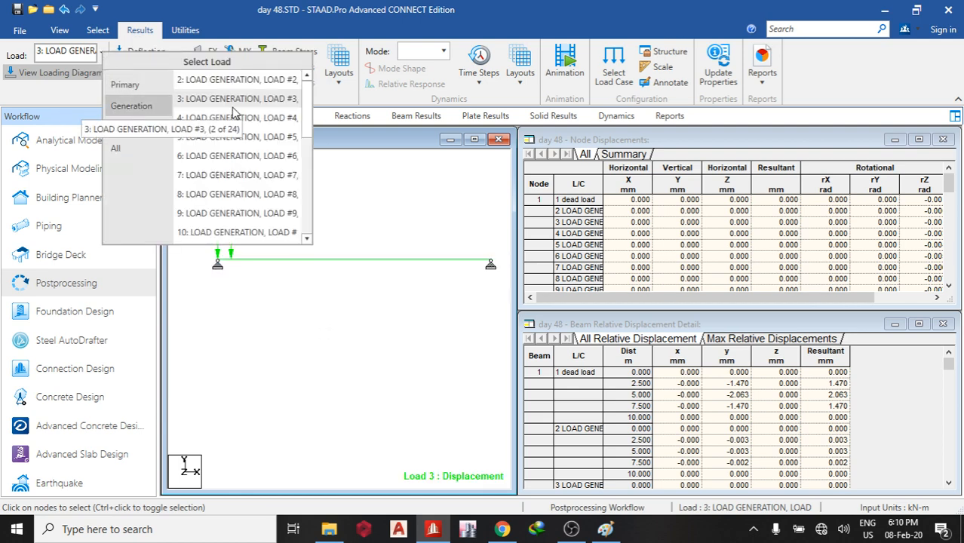
click(236, 117)
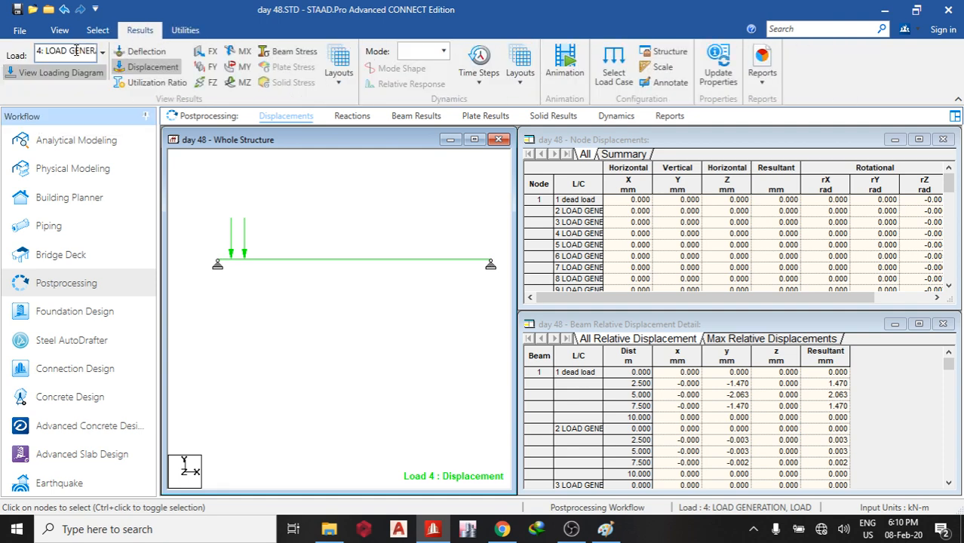
click(185, 29)
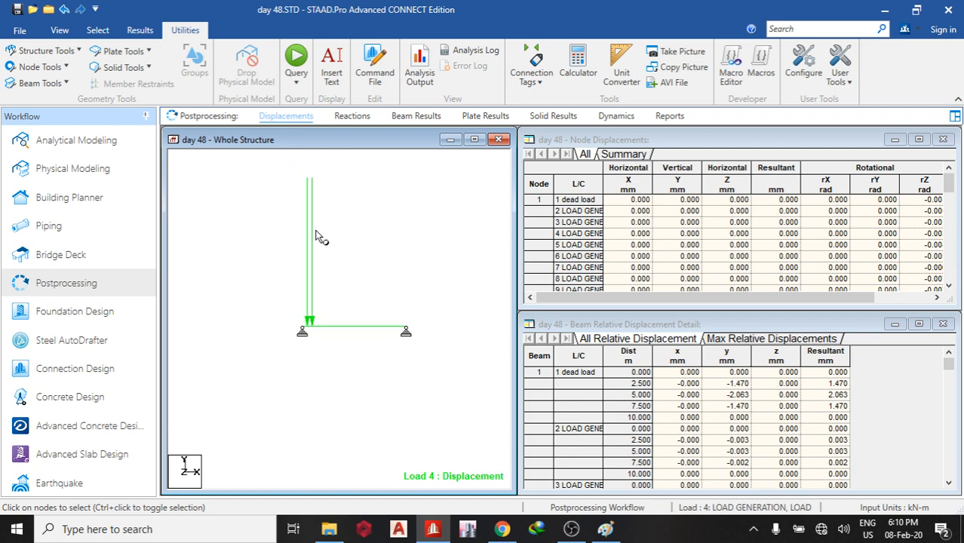
mouse_move(332, 229)
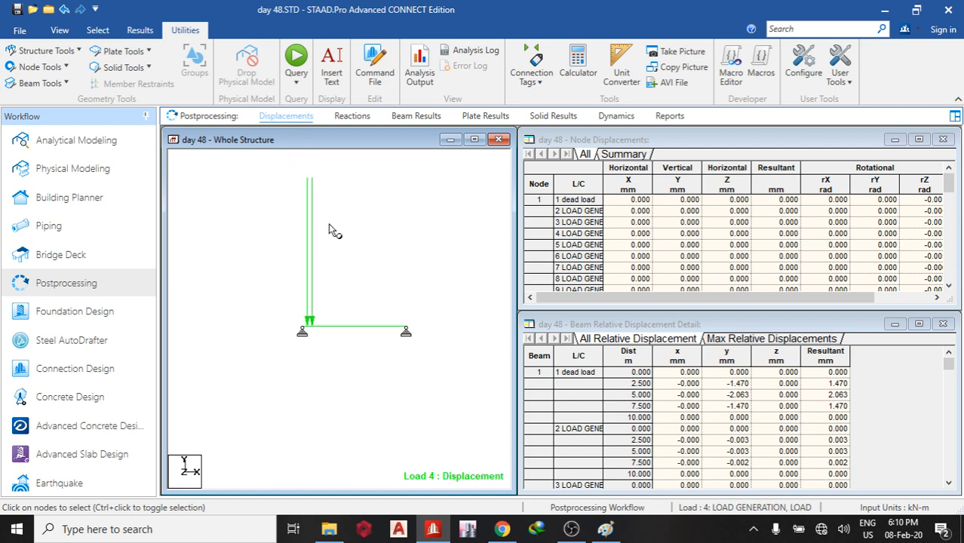
- Show support reactions, beam end forces and the MZ bending moment diagram for load case 9
click(351, 115)
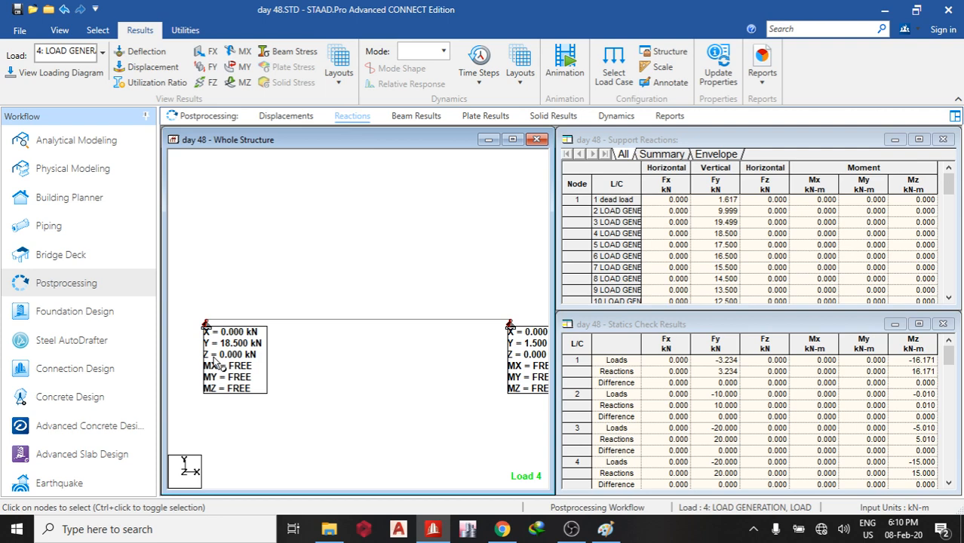
click(415, 116)
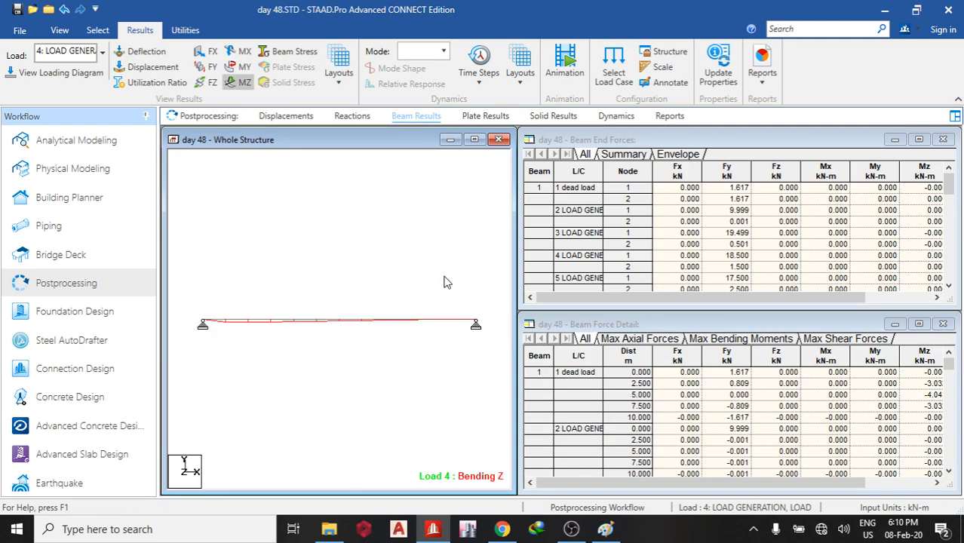
click(103, 54)
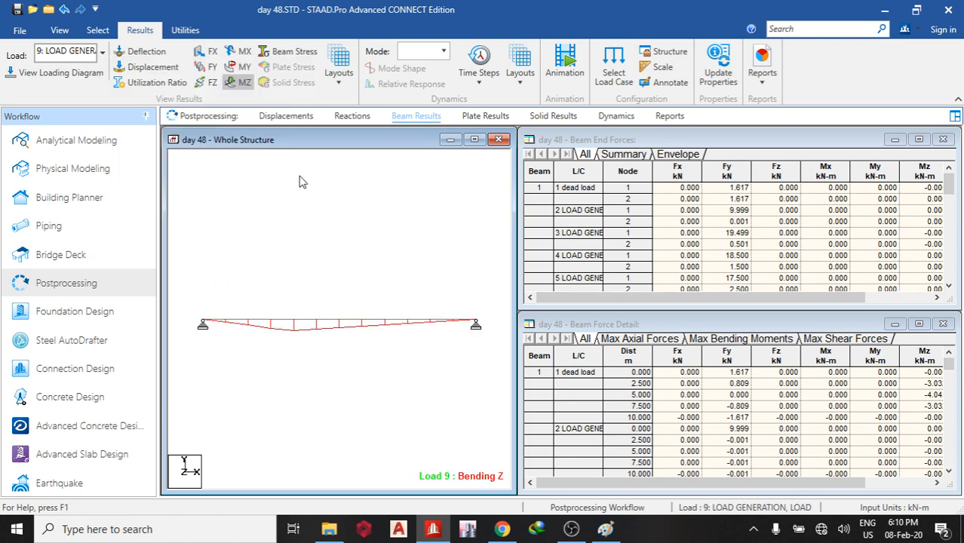
mouse_move(337, 68)
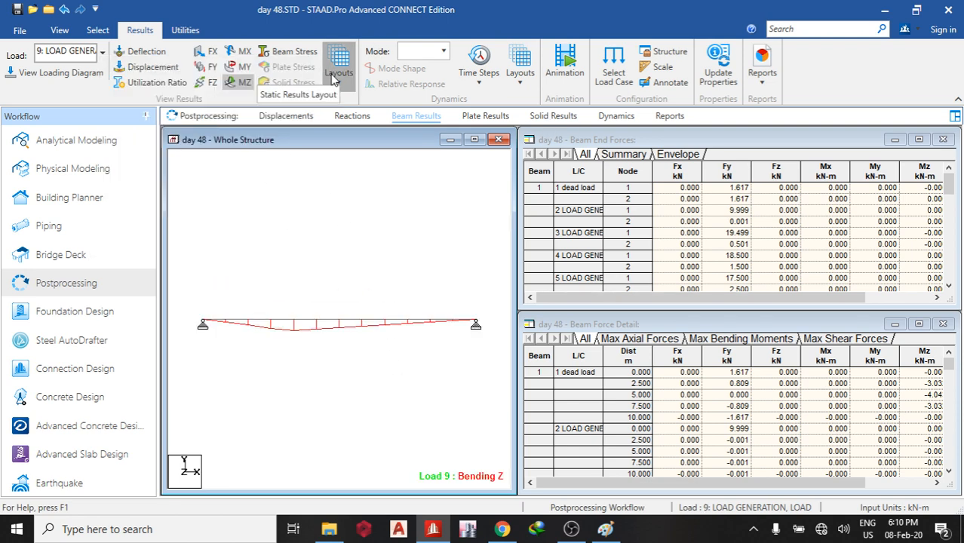
click(155, 83)
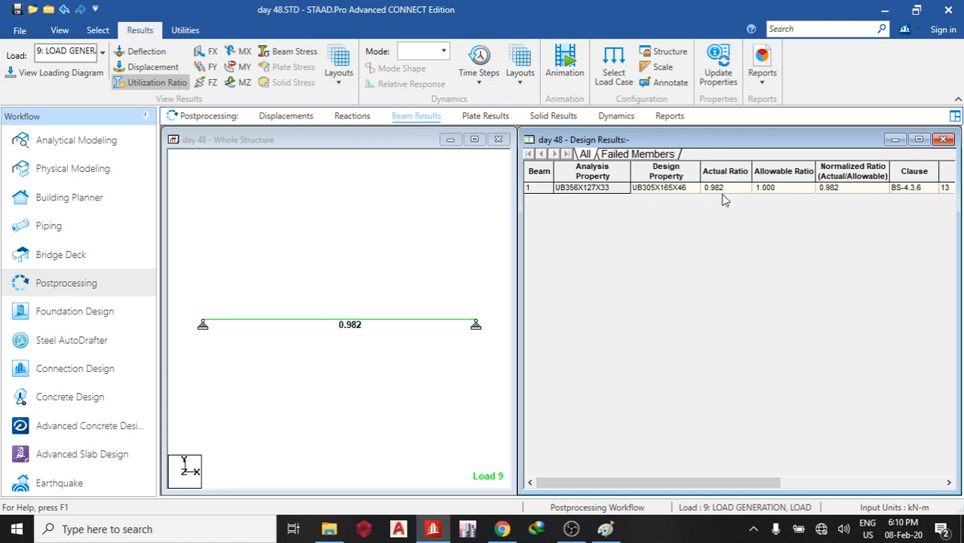
- Check the UB305X165X46 utilization ratio of 0.982, then return to analytical modeling and label settings
click(640, 153)
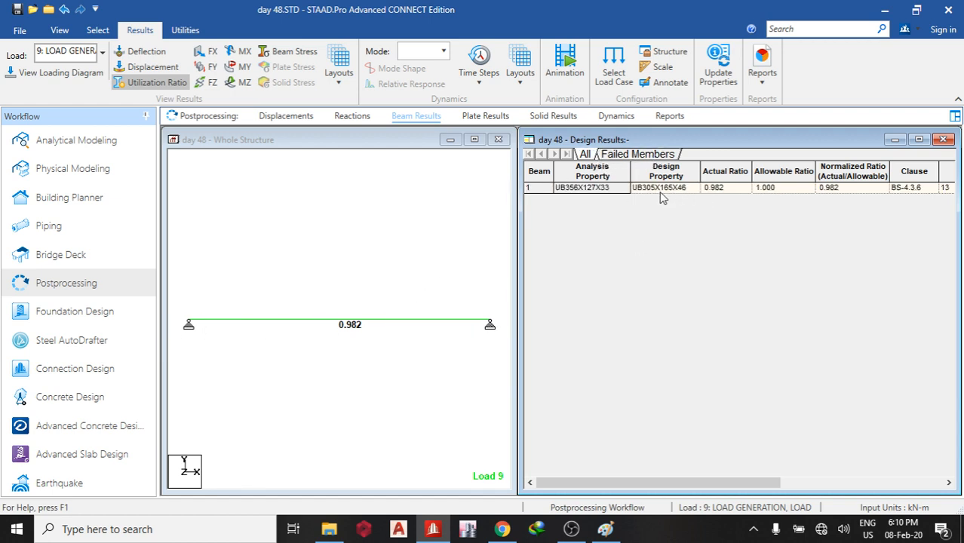
mouse_move(684, 192)
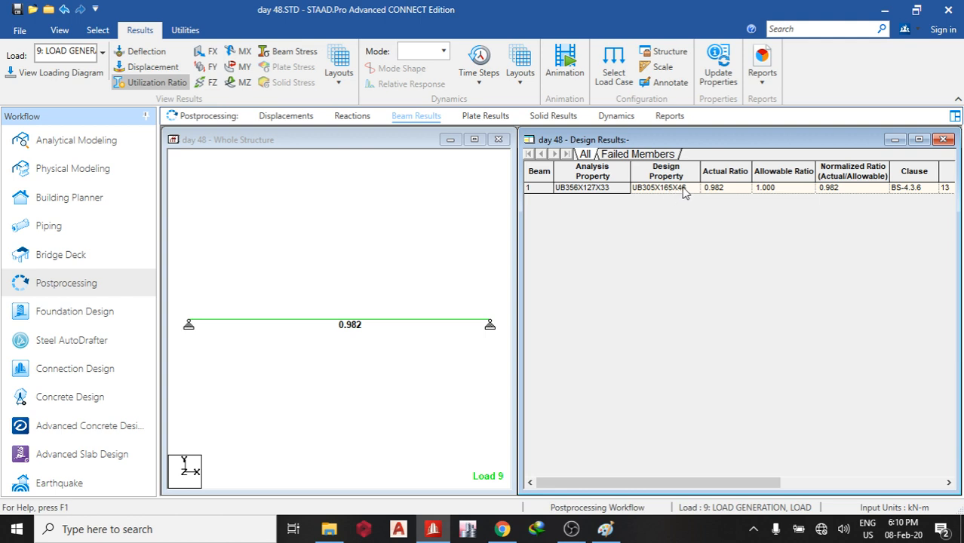
mouse_move(260, 306)
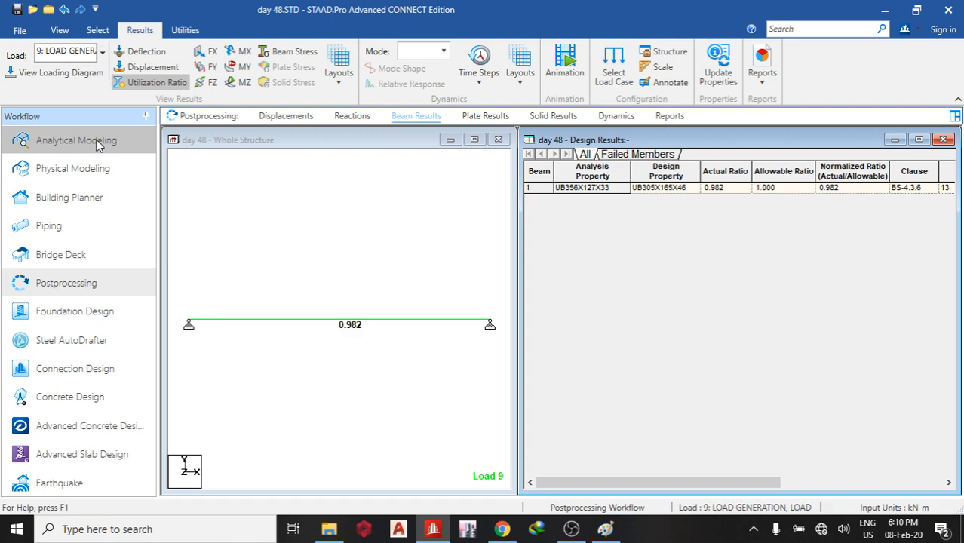
click(76, 140)
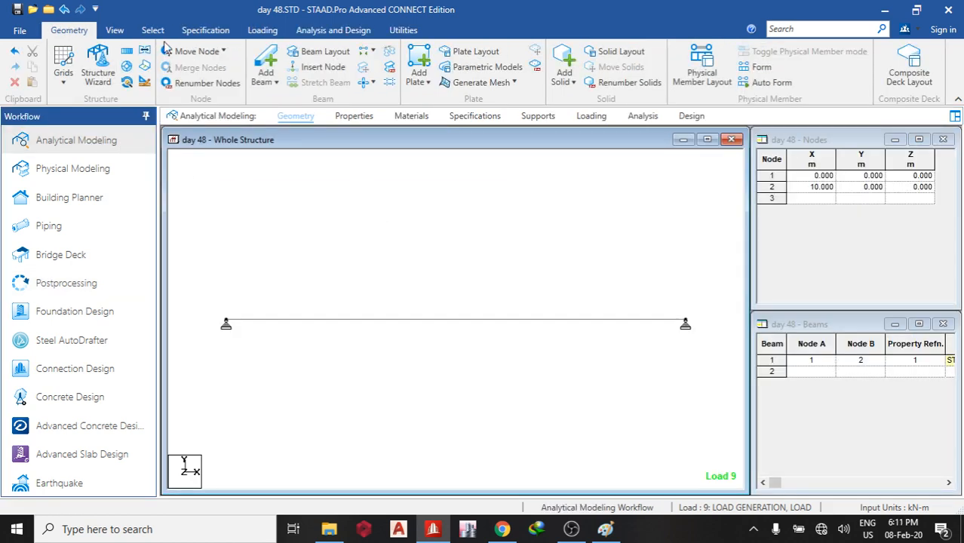
click(20, 62)
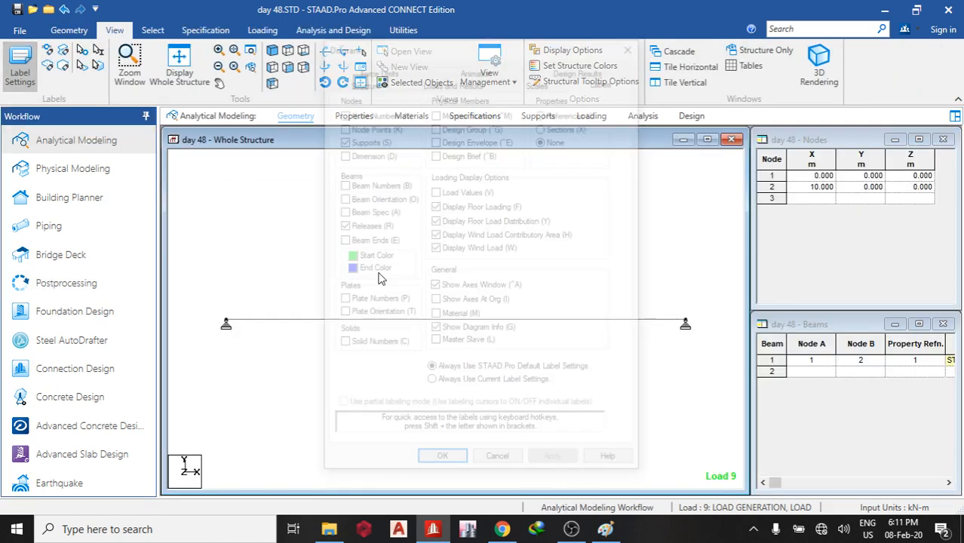